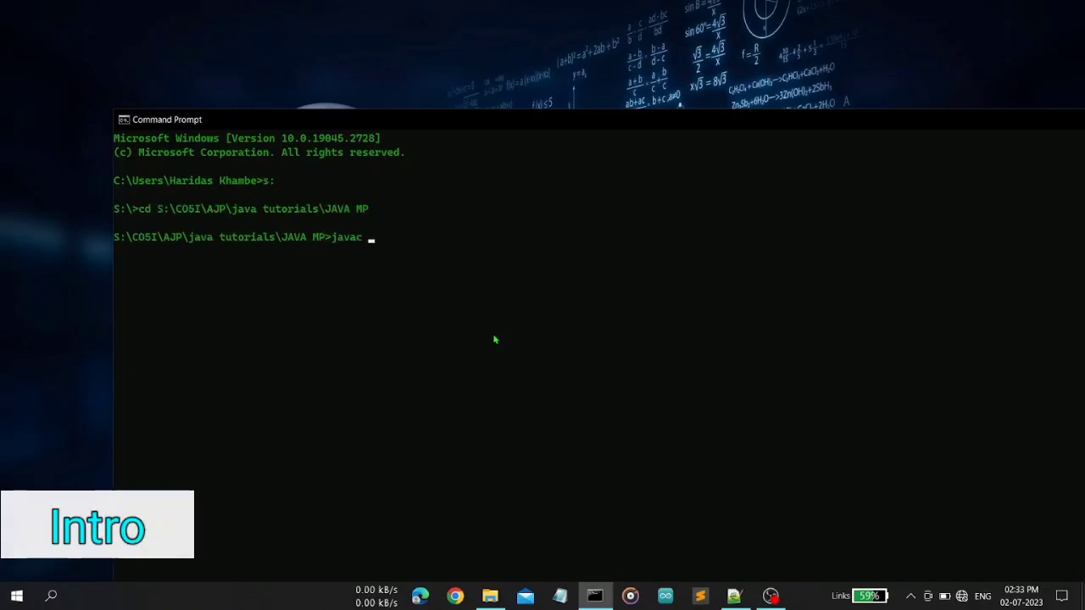
Step: Compile and run Restuarant.java, then enter the username in the login window
{"action": "type", "text": "Restuarant"}
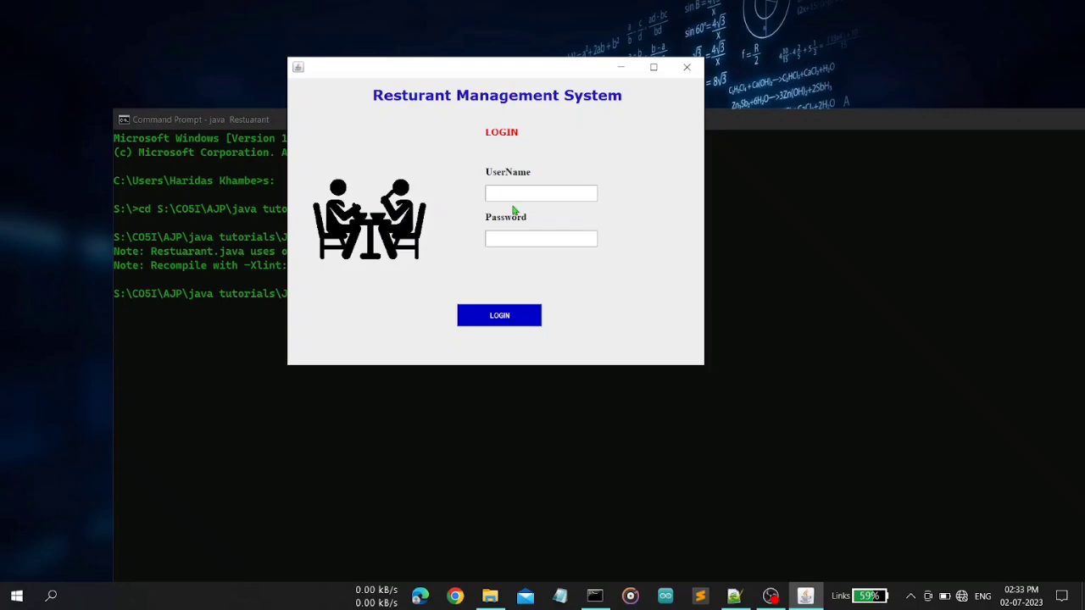
{"action": "type", "text": "username"}
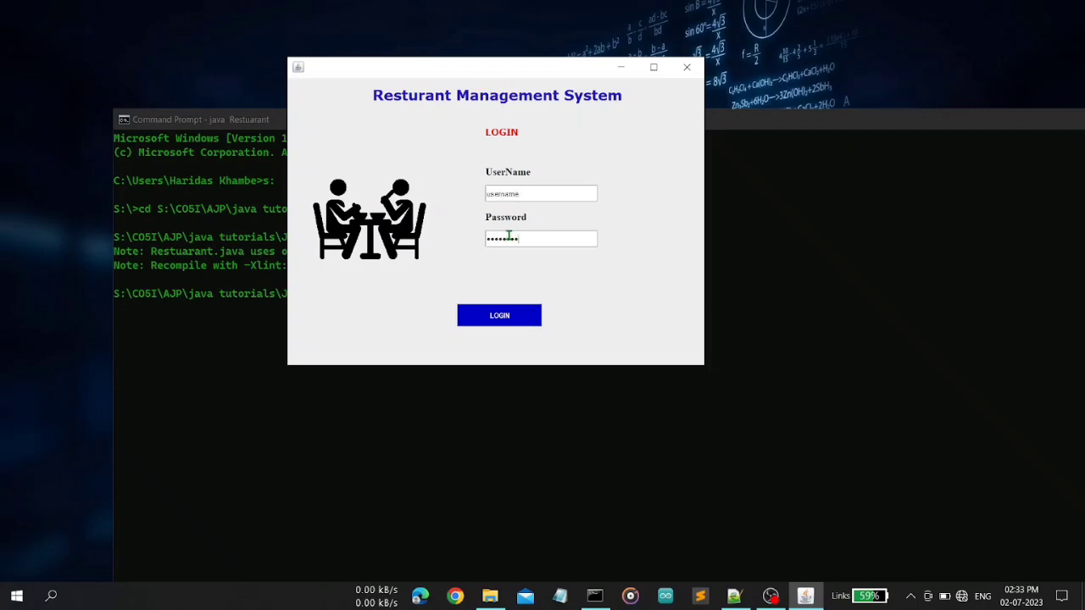
Step: Log in and fill the customer name with table number 01
{"action": "left_click", "coordinate": [500, 316]}
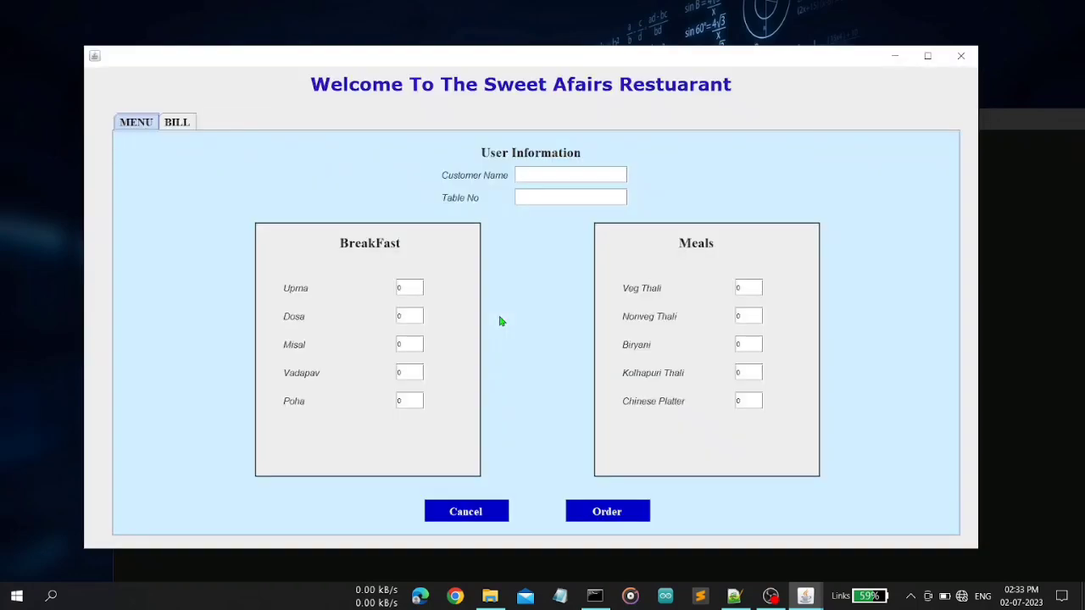
{"action": "left_click", "coordinate": [176, 121]}
{"action": "type", "text": "Hary"}
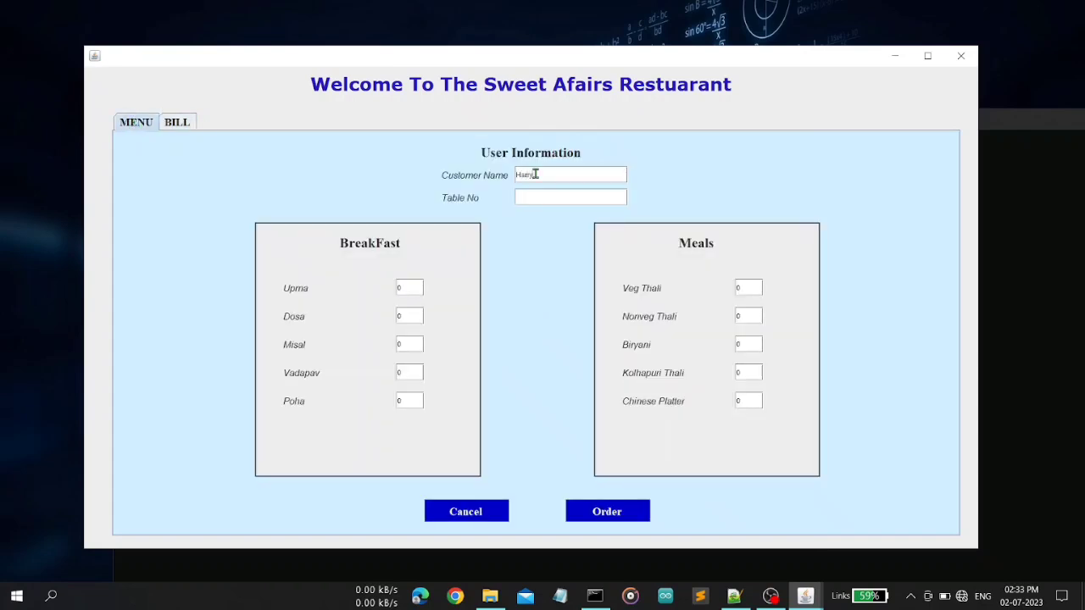
{"action": "type", "text": "01"}
{"action": "type", "text": "1"}
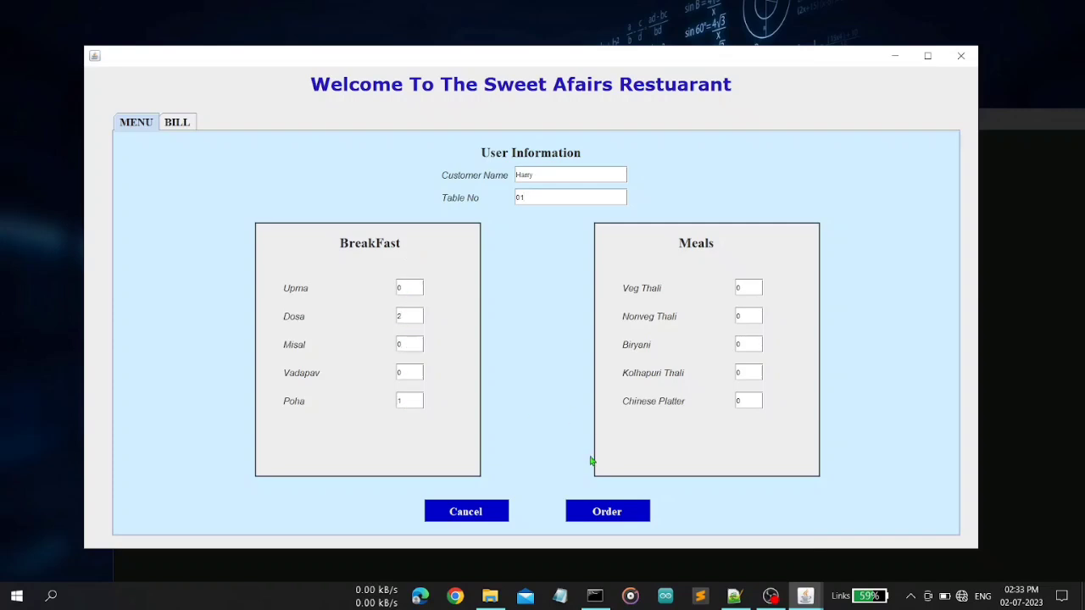
Step: Place the Dosa and Poha order, view its 150 Rs bill, and return to the MENU tab
{"action": "left_click", "coordinate": [607, 511]}
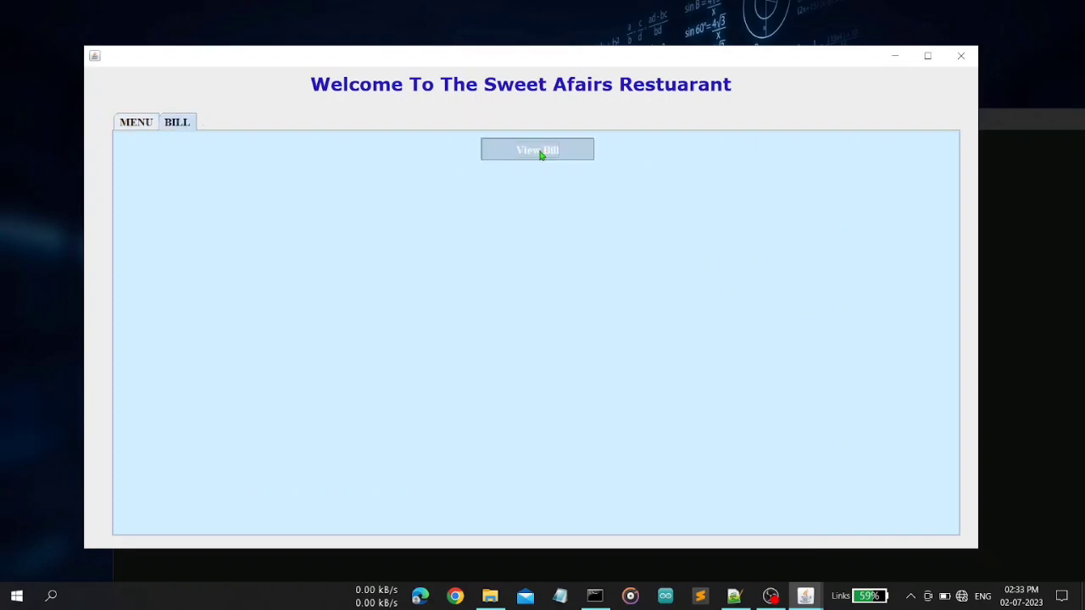
{"action": "left_click", "coordinate": [537, 149]}
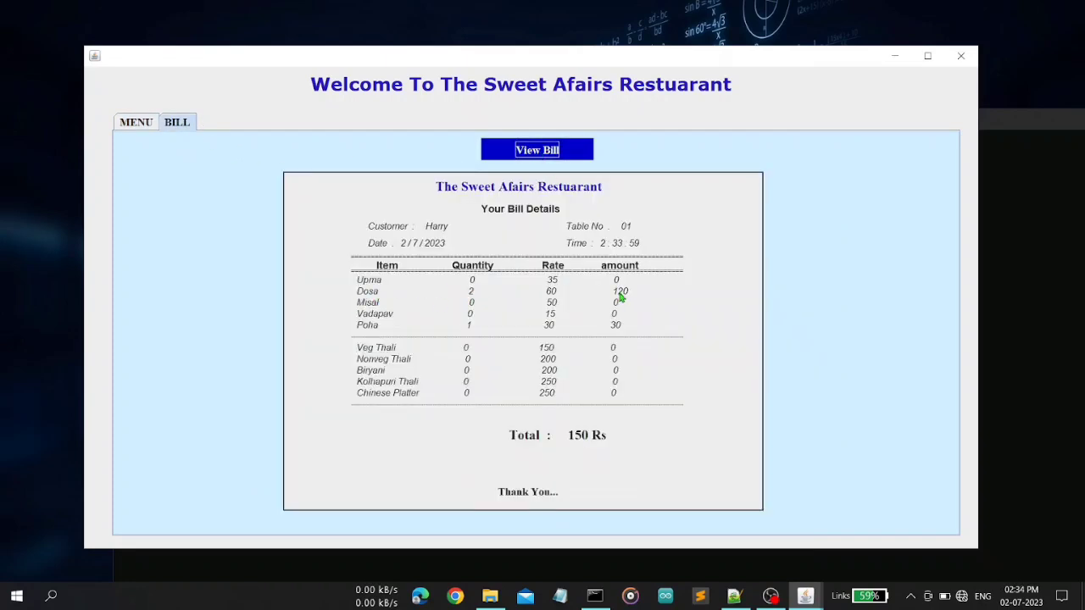
{"action": "mouse_move", "coordinate": [555, 185]}
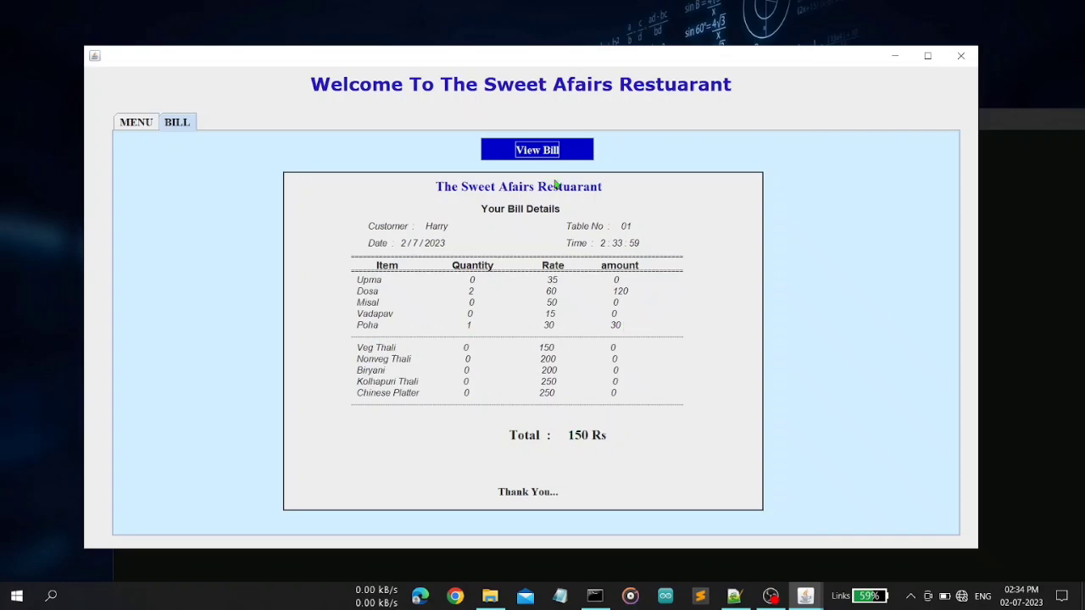
{"action": "left_click", "coordinate": [136, 121]}
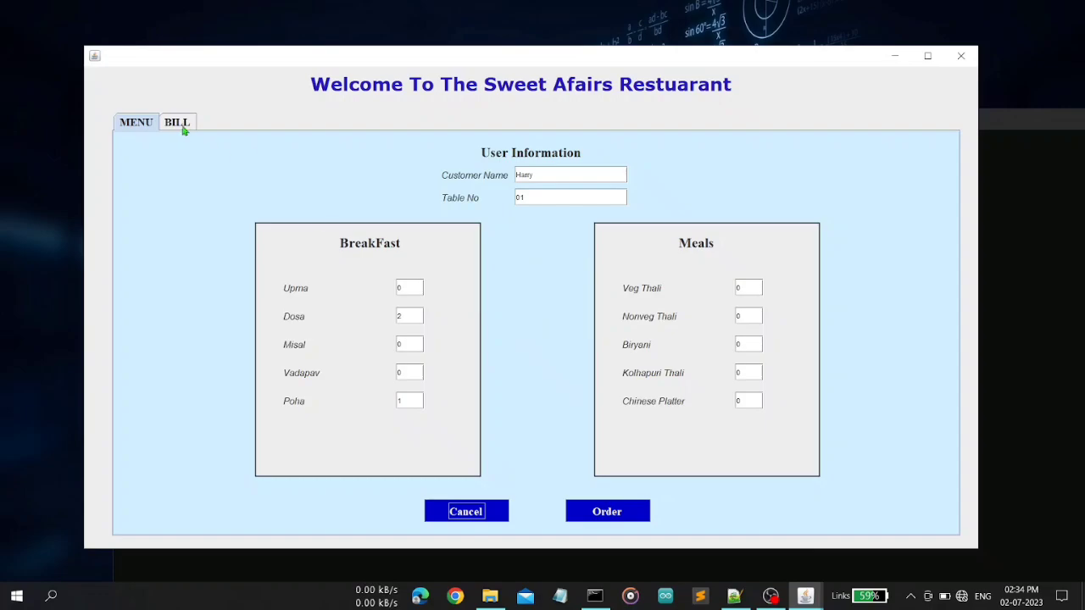
{"action": "left_click", "coordinate": [177, 122]}
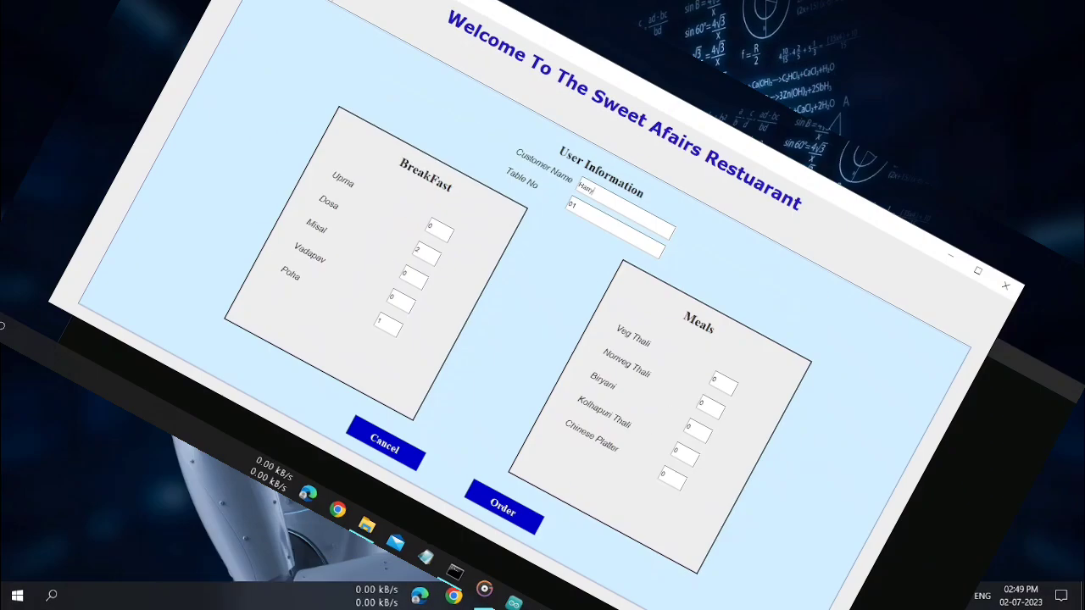
{"action": "left_click", "coordinate": [1003, 284]}
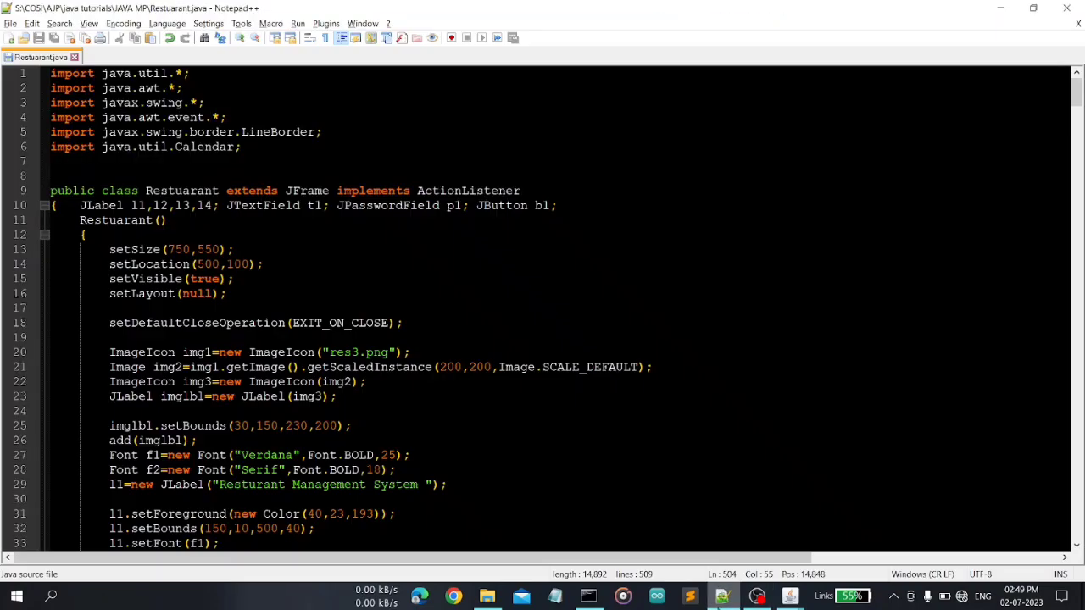
{"action": "mouse_move", "coordinate": [565, 275]}
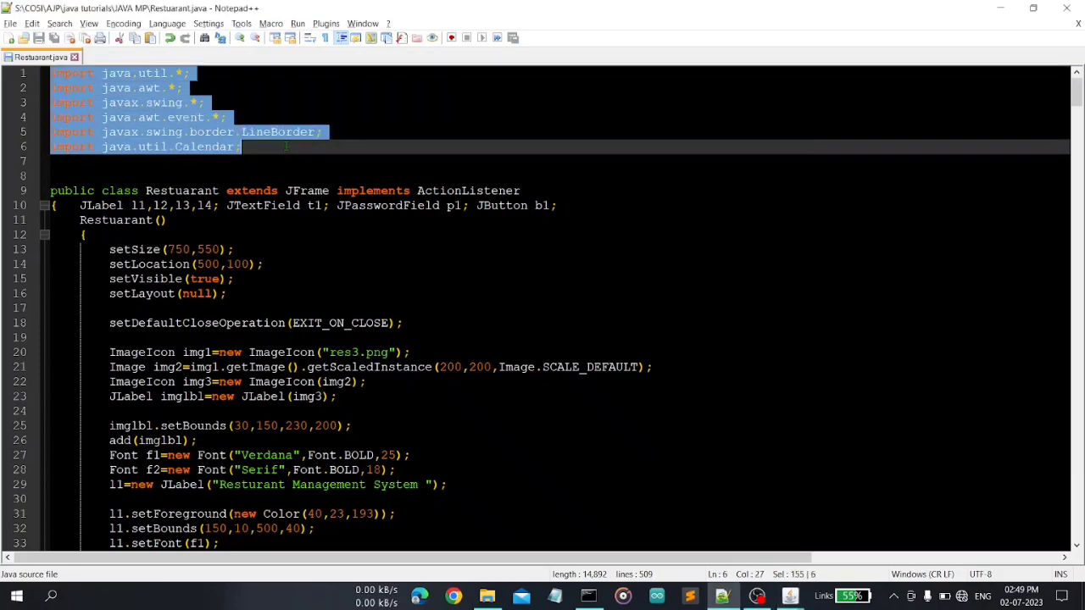
{"action": "left_click", "coordinate": [241, 147]}
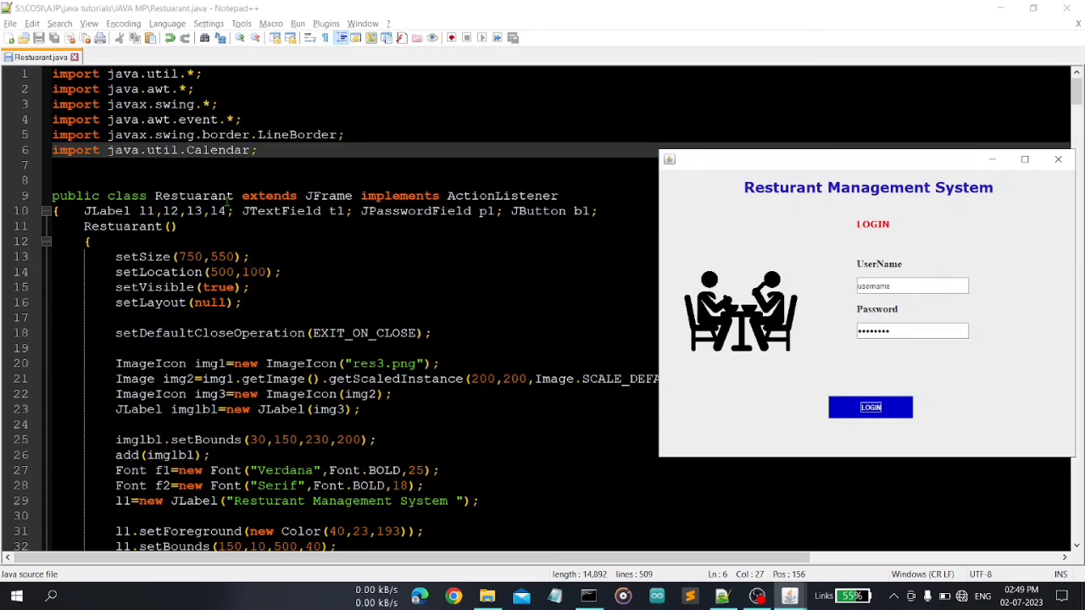
Step: Highlight the constructor's size, location, visibility and layout lines, then mark the word JFrame
{"action": "scroll", "scroll_direction": "down", "scroll_amount": 3}
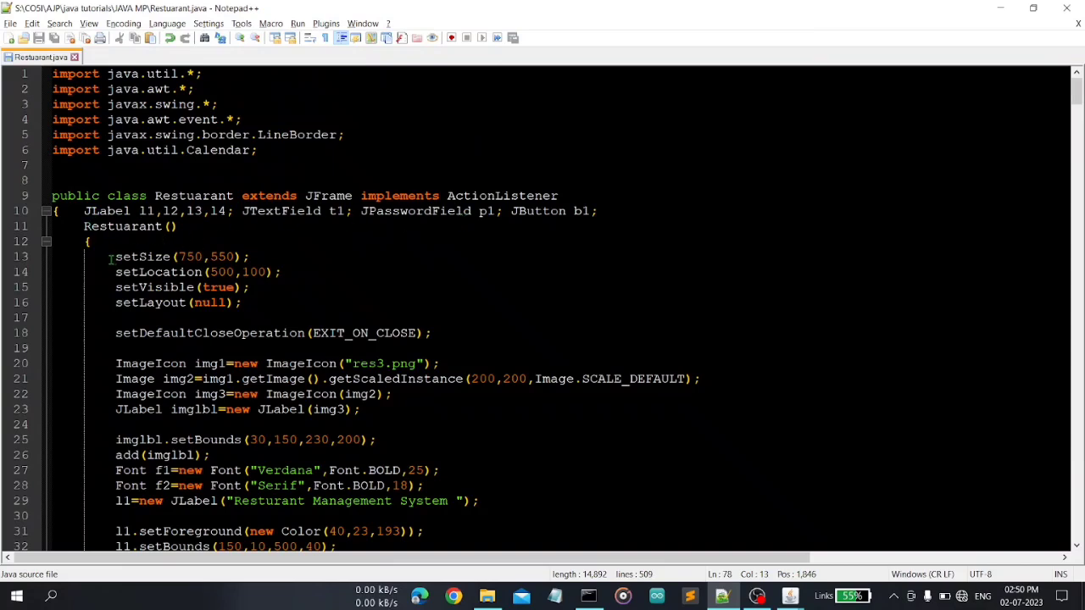
{"action": "left_click_drag", "start_coordinate": [115, 256], "coordinate": [242, 302]}
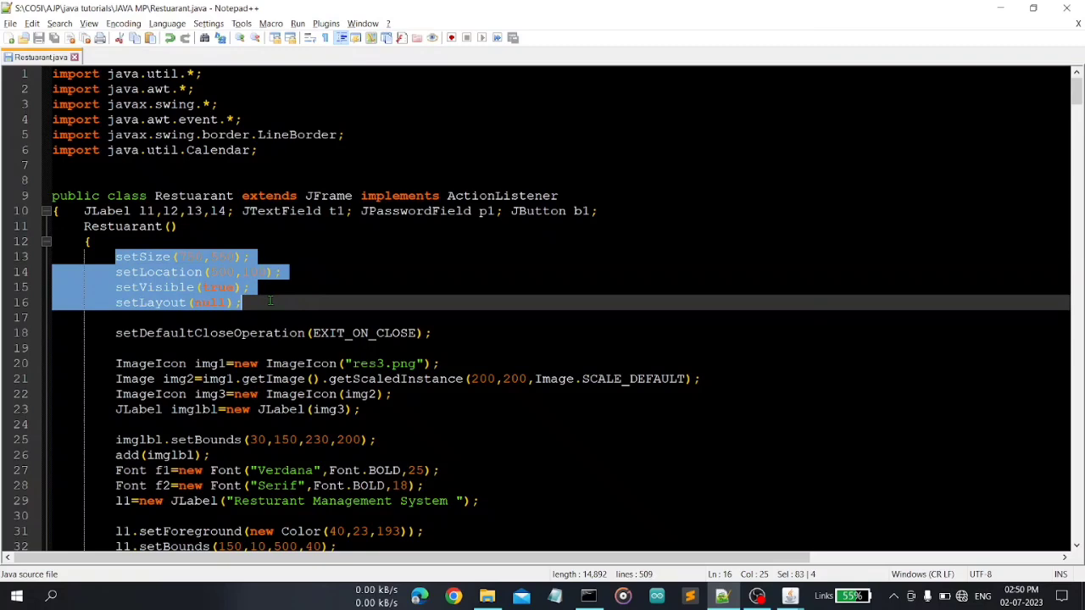
{"action": "left_click", "coordinate": [244, 303]}
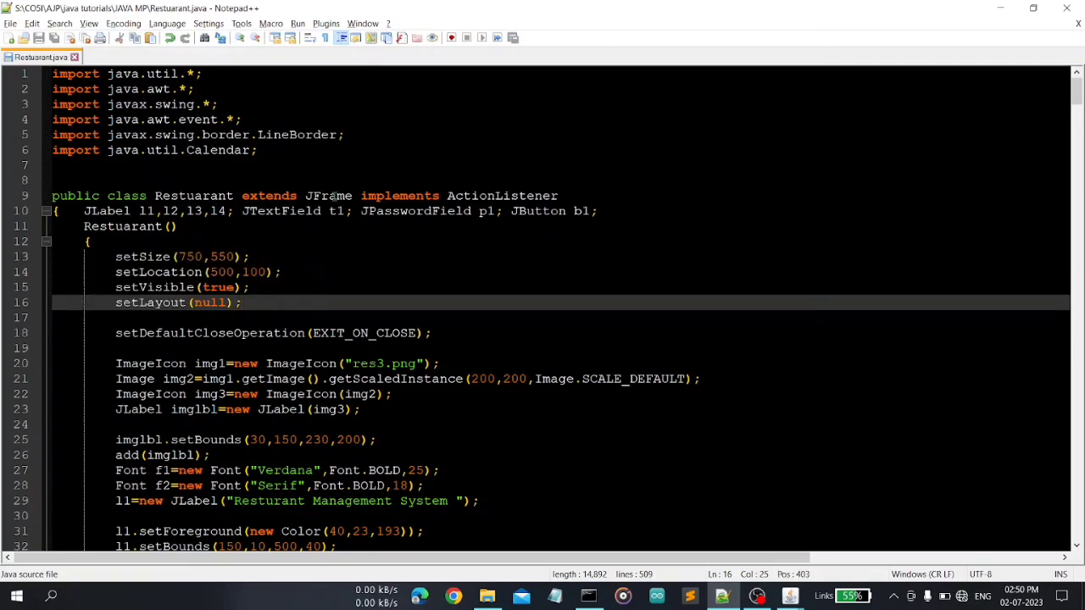
{"action": "double_click", "coordinate": [328, 195]}
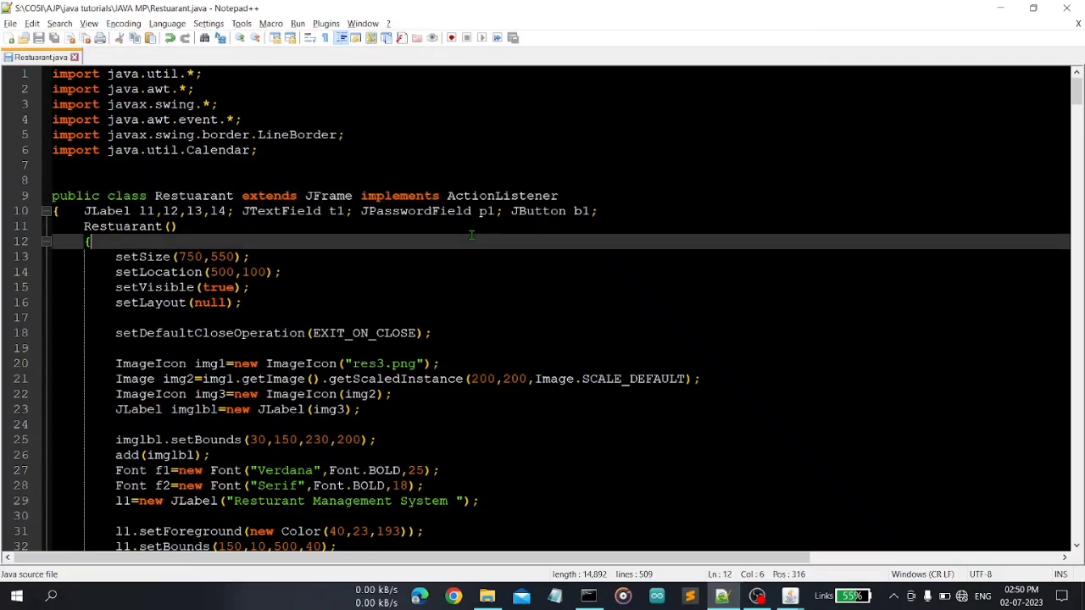
Step: Scroll down to the LOGIN and UserName label setup code around lines 16–47
{"action": "scroll", "scroll_direction": "down", "scroll_amount": 3}
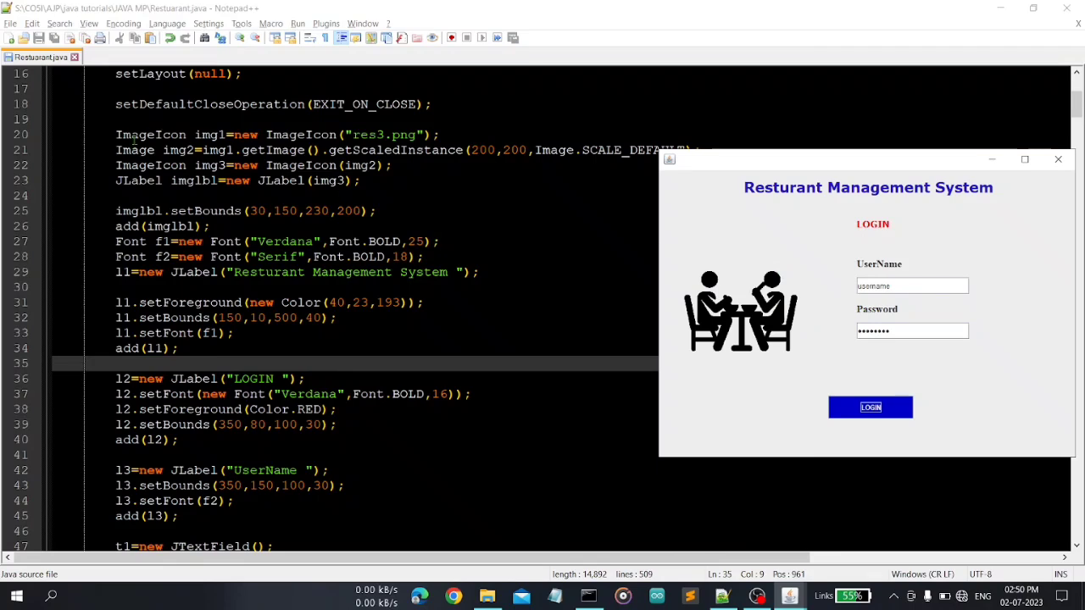
{"action": "mouse_move", "coordinate": [379, 149]}
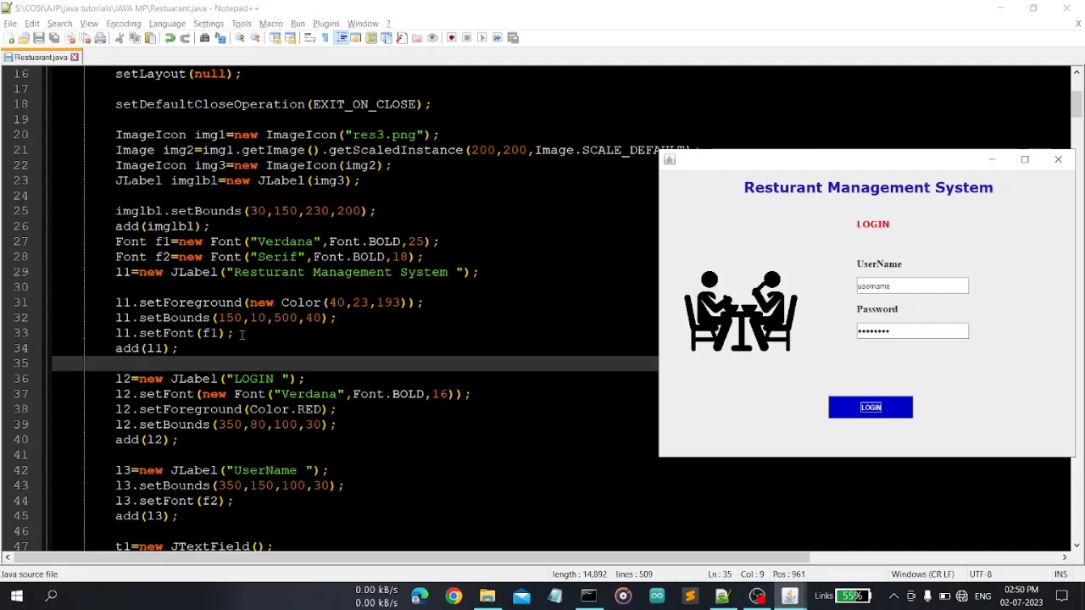
{"action": "mouse_move", "coordinate": [174, 333]}
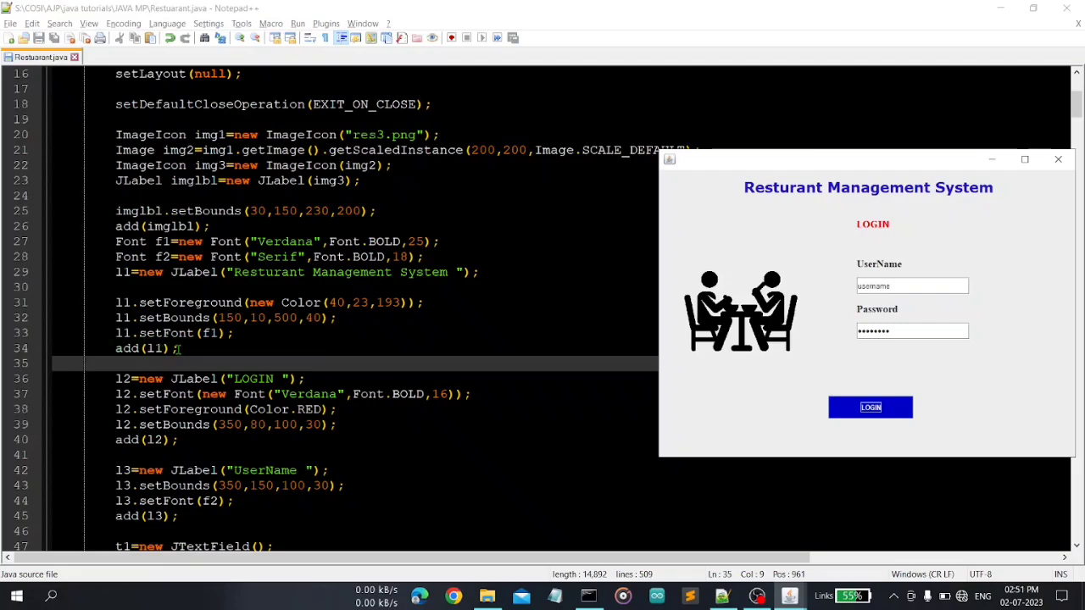
{"action": "scroll", "scroll_direction": "down", "scroll_amount": 3}
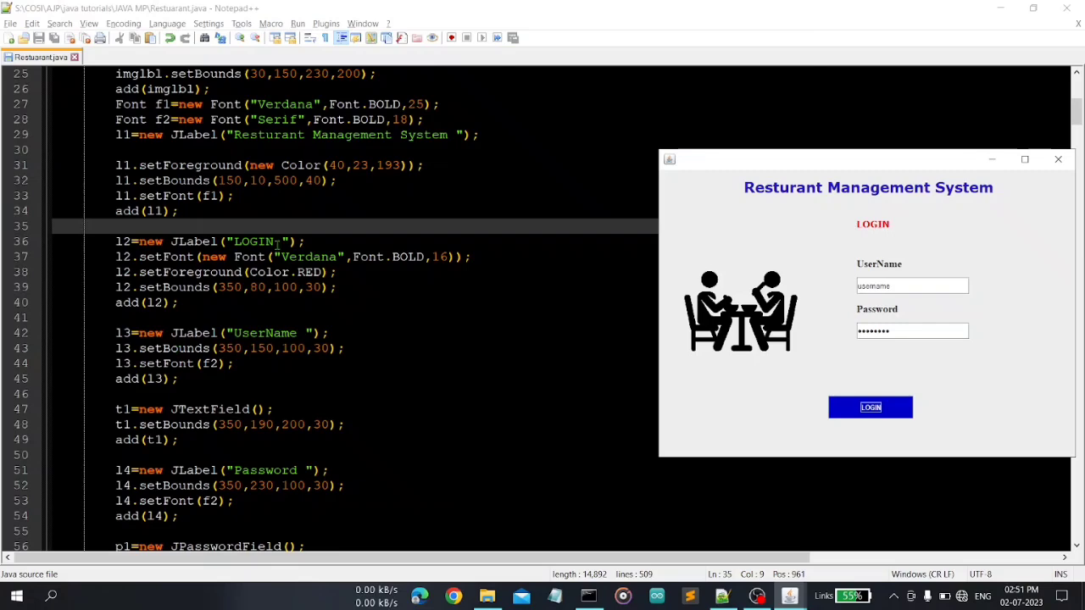
{"action": "scroll", "scroll_direction": "down", "scroll_amount": 3}
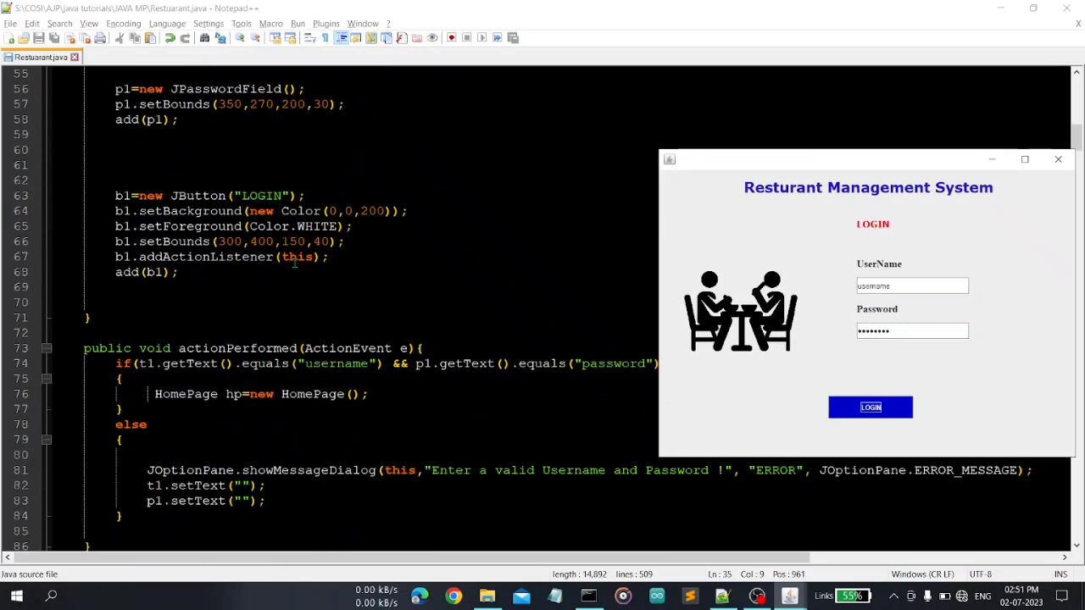
{"action": "scroll", "scroll_direction": "down", "scroll_amount": 3}
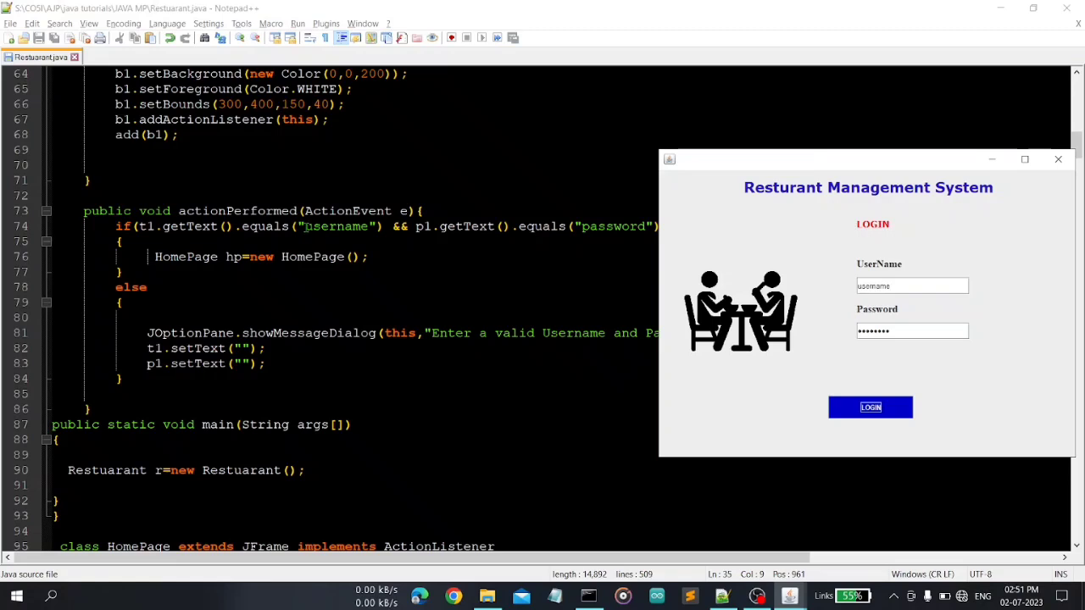
{"action": "mouse_move", "coordinate": [605, 238]}
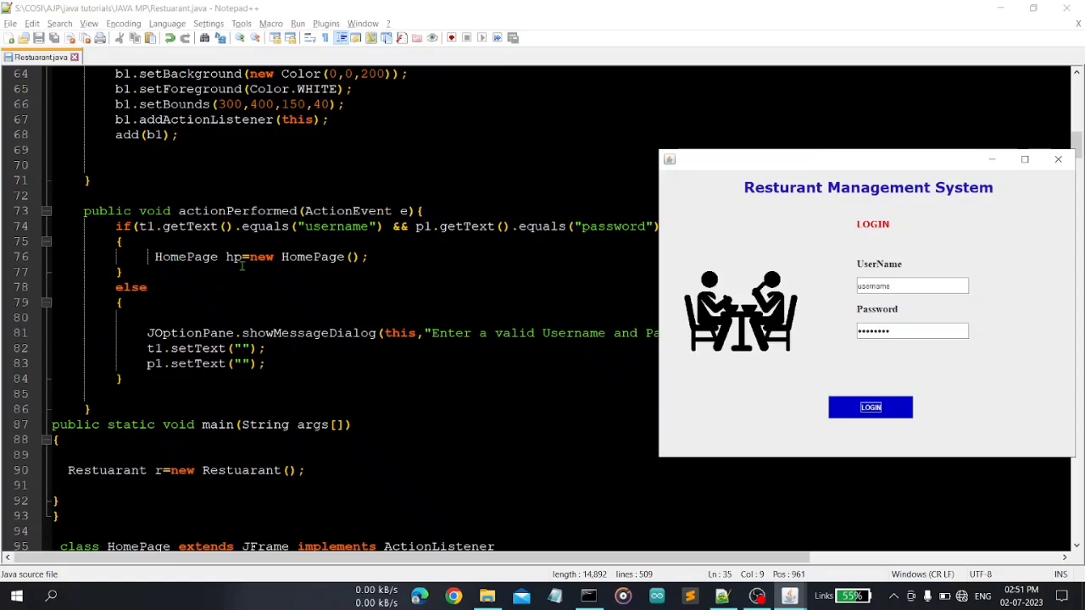
{"action": "scroll", "scroll_direction": "down", "scroll_amount": 3}
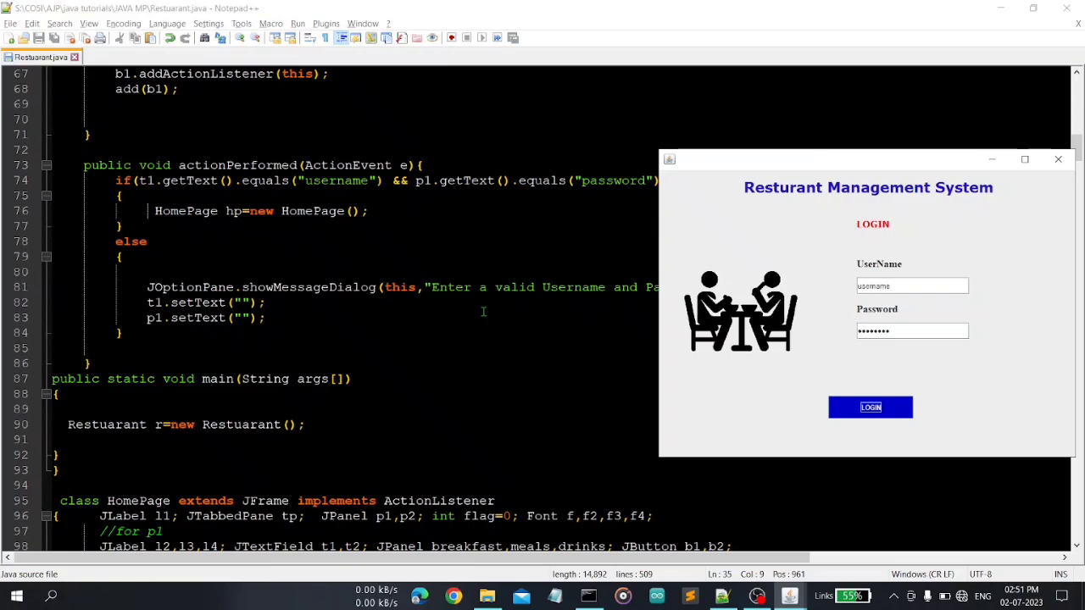
{"action": "mouse_move", "coordinate": [593, 289]}
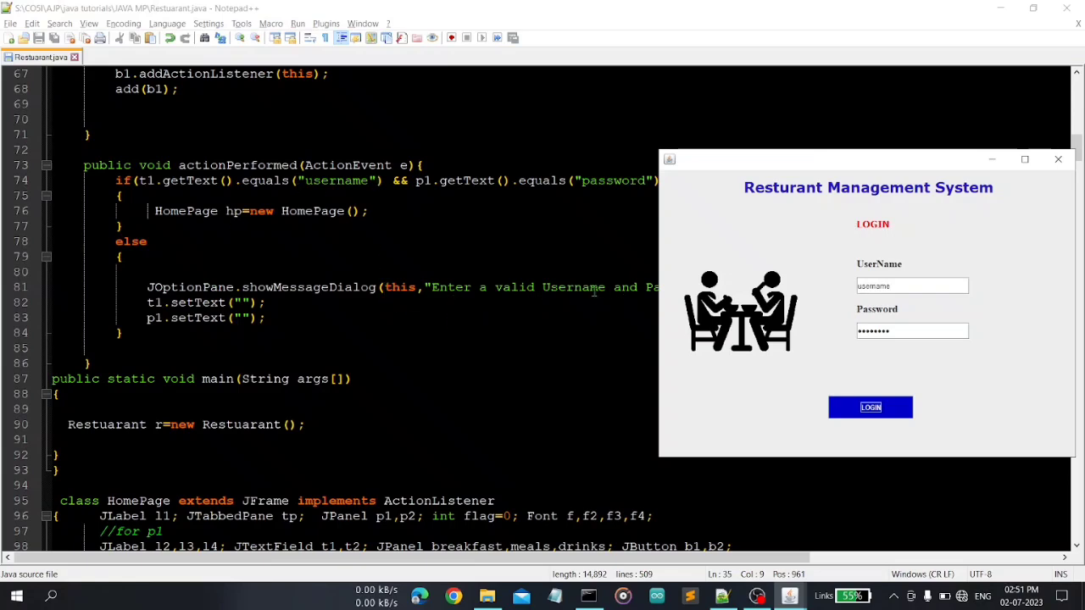
{"action": "scroll", "scroll_direction": "down", "scroll_amount": 3}
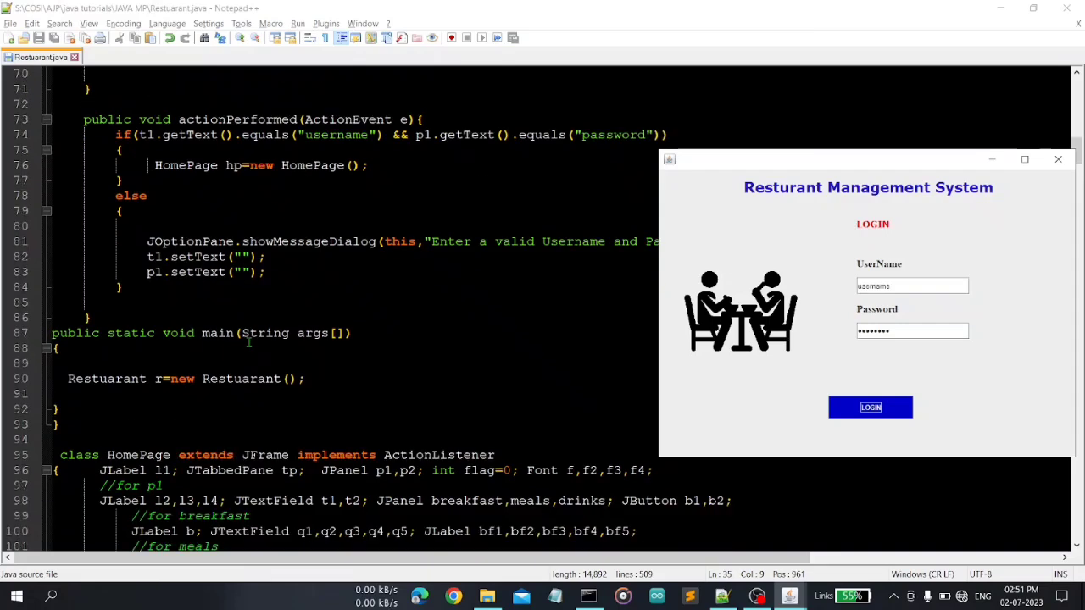
{"action": "scroll", "scroll_direction": "down", "scroll_amount": 3}
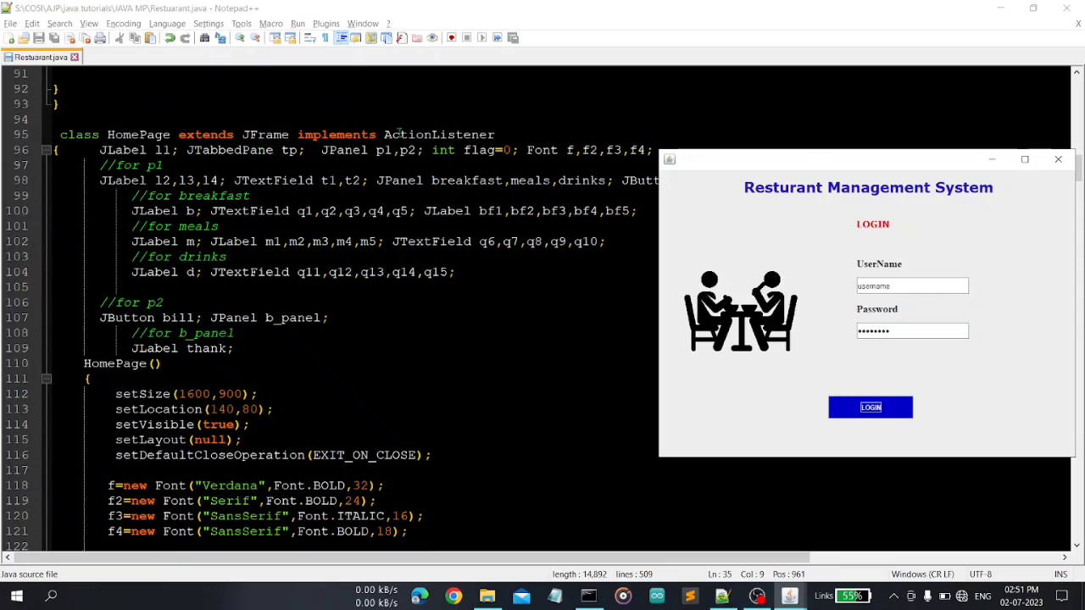
{"action": "mouse_move", "coordinate": [541, 241]}
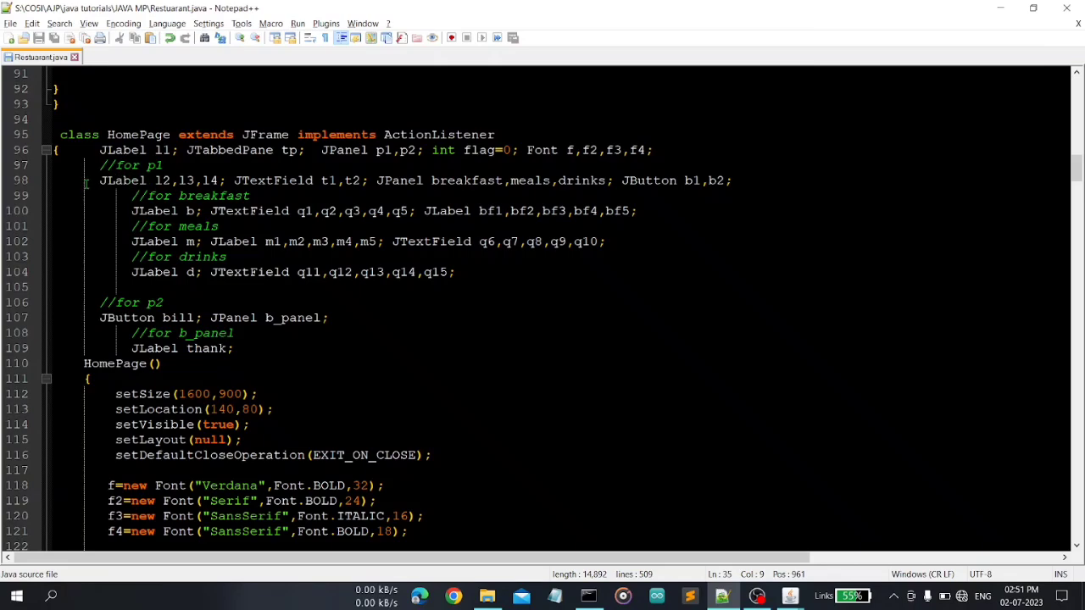
Step: Highlight the HomePage p1 panel field declarations on lines 98–104, then clear the selection
{"action": "left_click_drag", "start_coordinate": [100, 180], "coordinate": [455, 272]}
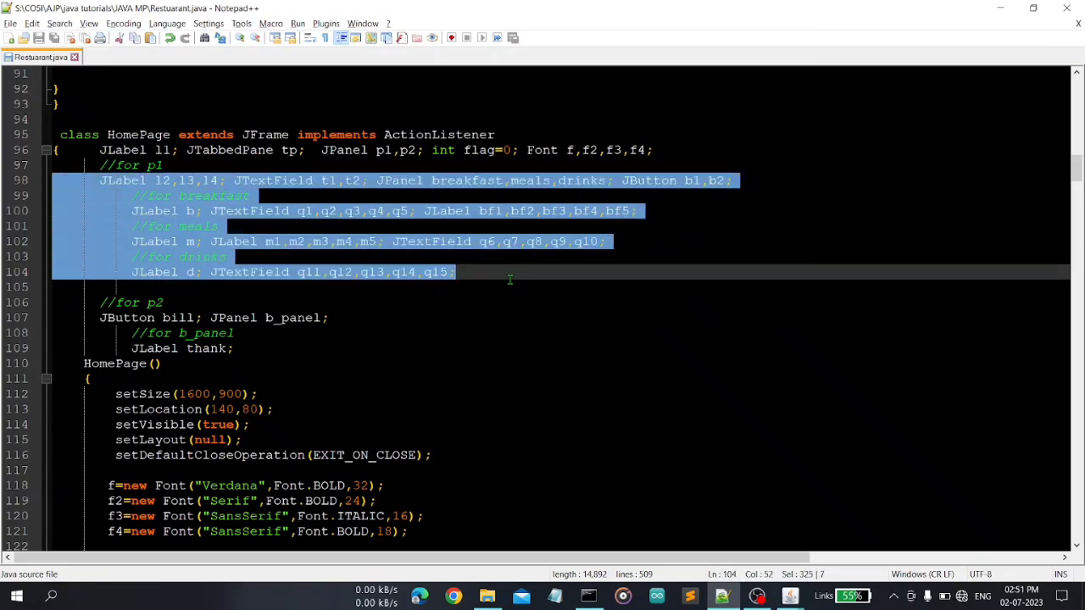
{"action": "left_click", "coordinate": [132, 286]}
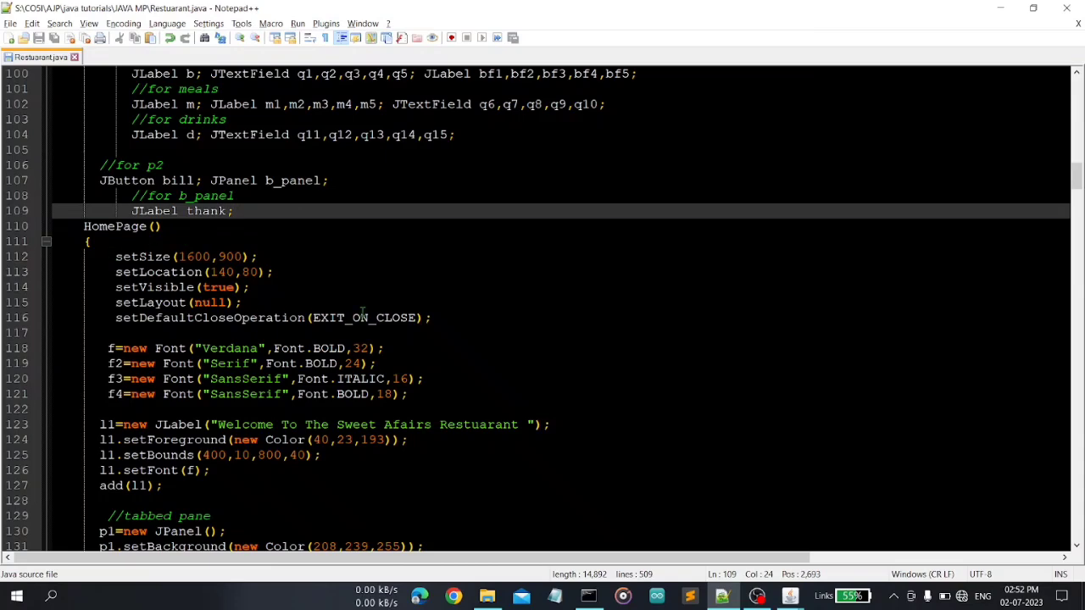
Step: Move past the font definitions and mark line 130 creating the p1 panel
{"action": "scroll", "scroll_direction": "down", "scroll_amount": 3}
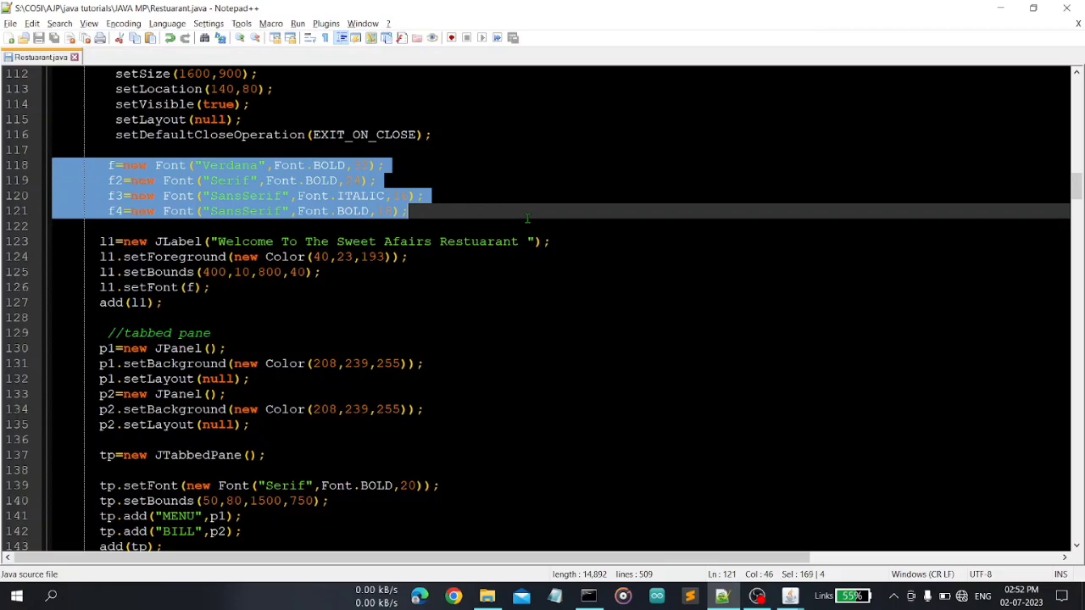
{"action": "scroll", "scroll_direction": "down", "scroll_amount": 3}
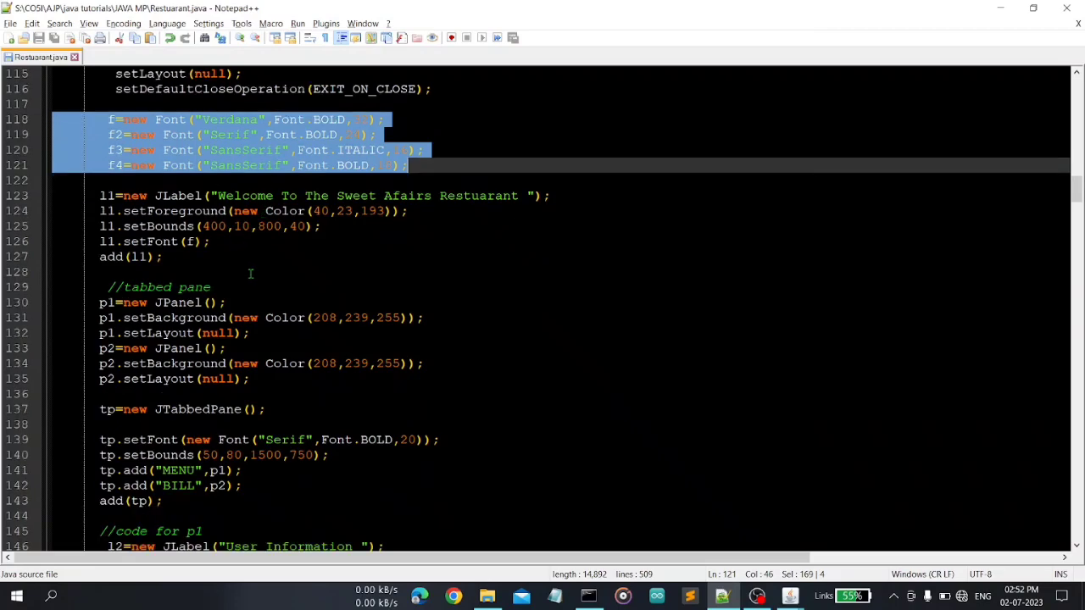
{"action": "left_click", "coordinate": [99, 303]}
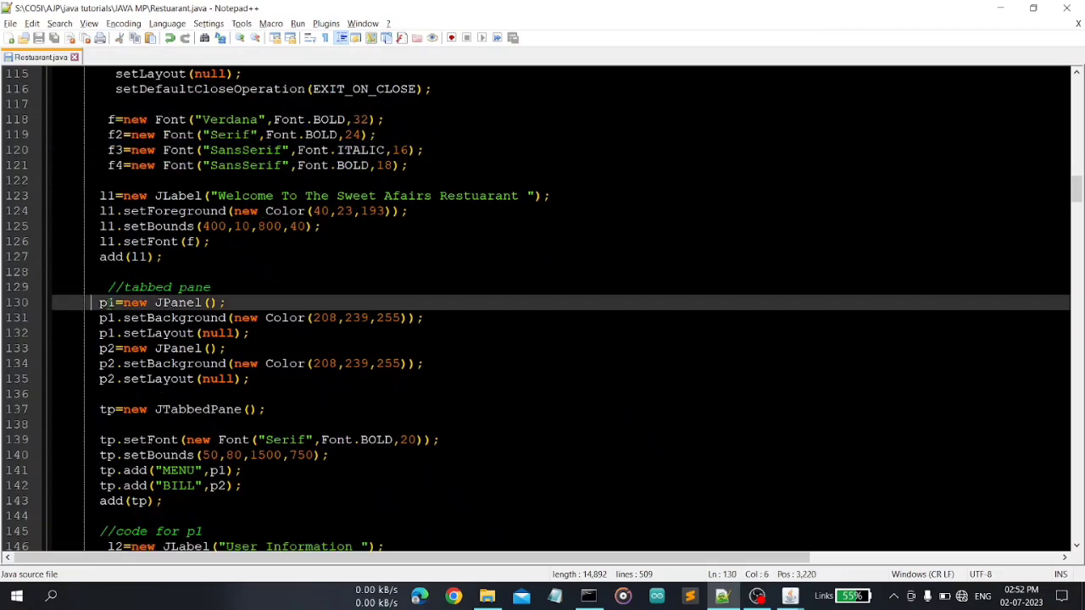
{"action": "triple_click", "coordinate": [161, 303]}
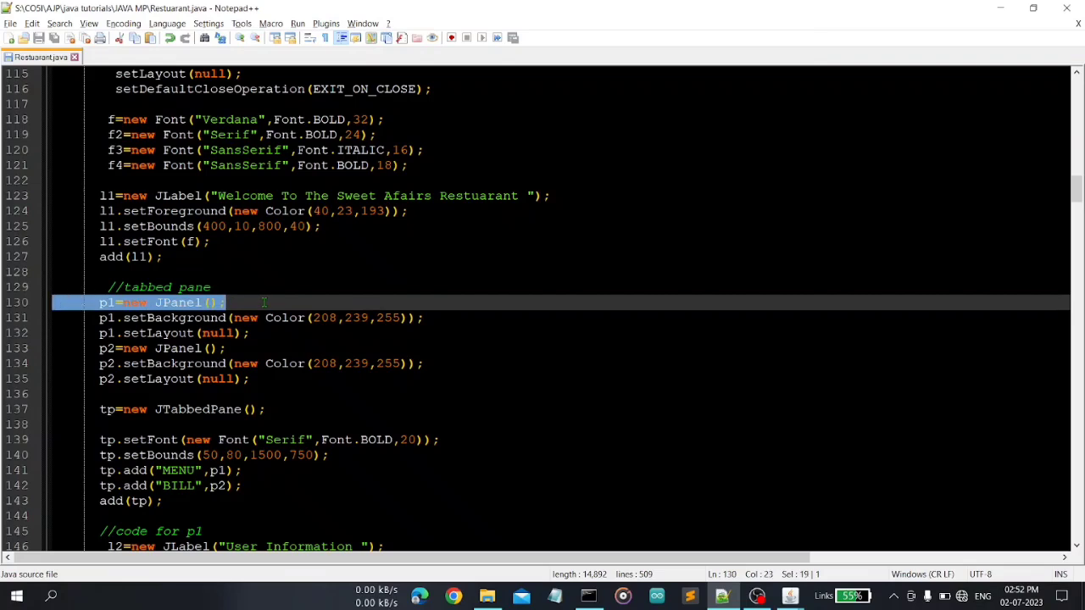
{"action": "mouse_move", "coordinate": [126, 402]}
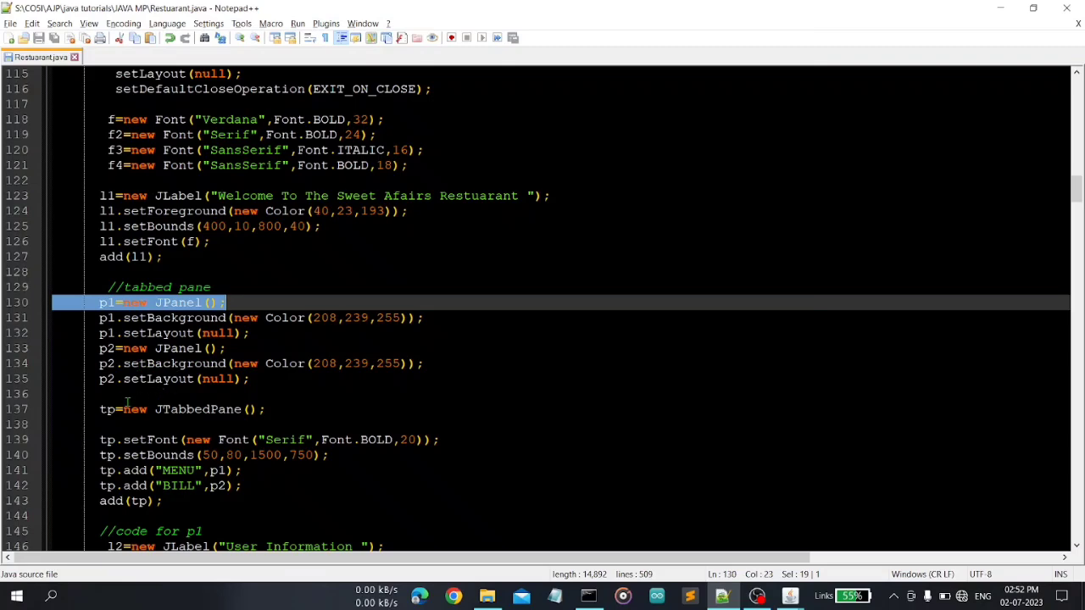
Step: Highlight the tp.add lines 141–142 adding the MENU and BILL tabs
{"action": "scroll", "scroll_direction": "down", "scroll_amount": 3}
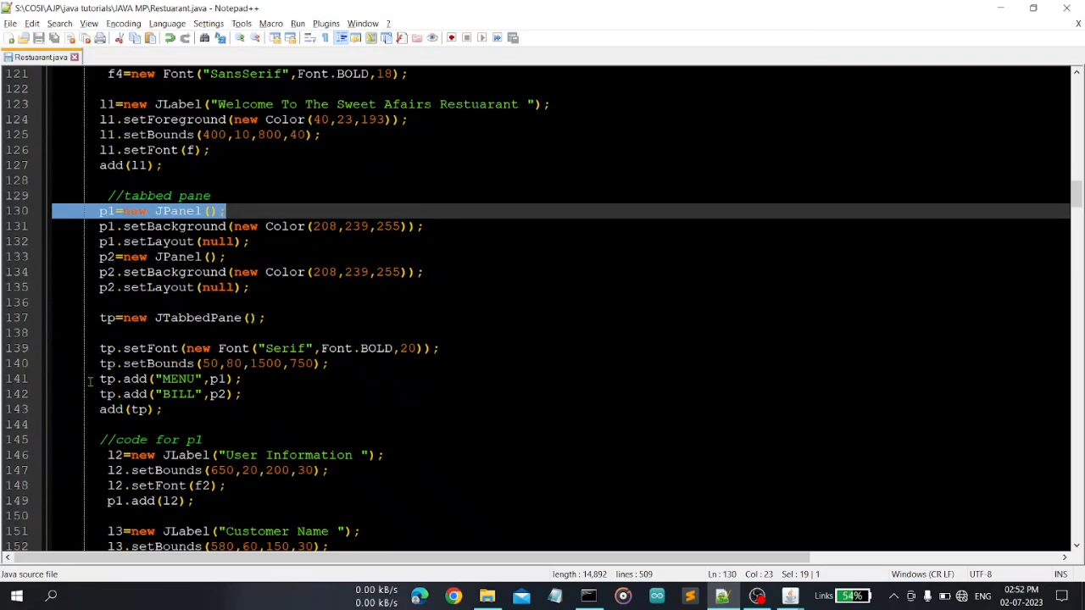
{"action": "left_click_drag", "start_coordinate": [100, 379], "coordinate": [242, 395]}
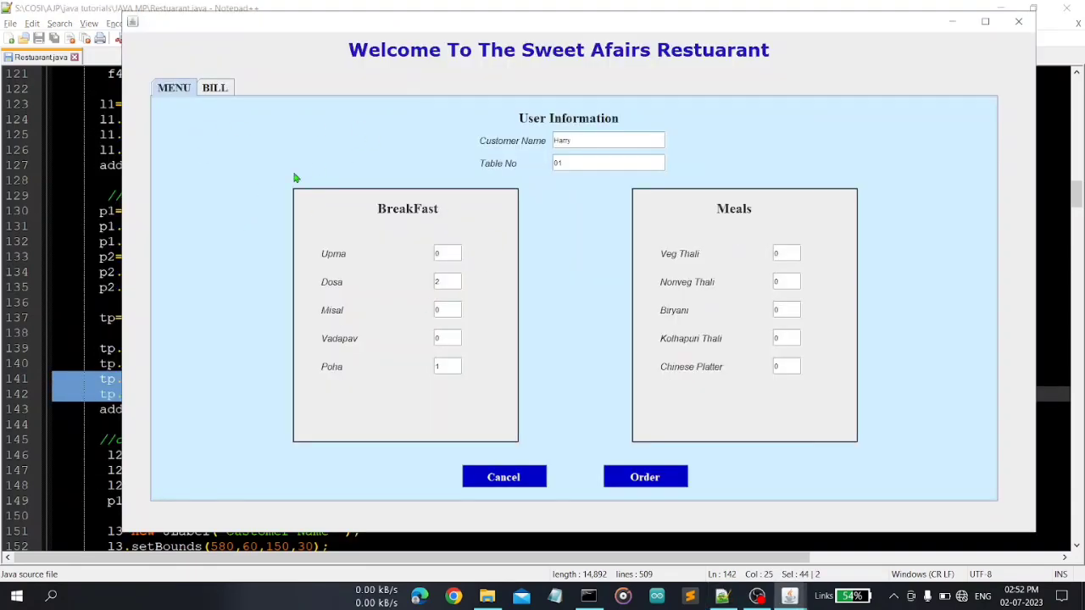
Step: View the 150 Rs bill on the BILL tab, then switch back to the MENU tab
{"action": "left_click", "coordinate": [215, 87]}
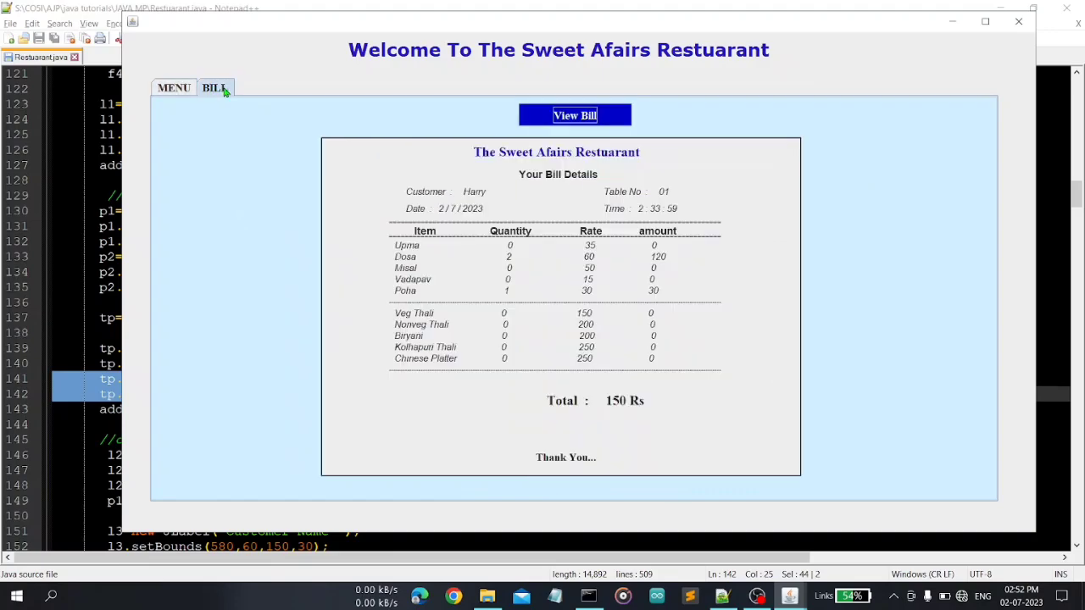
{"action": "mouse_move", "coordinate": [210, 93]}
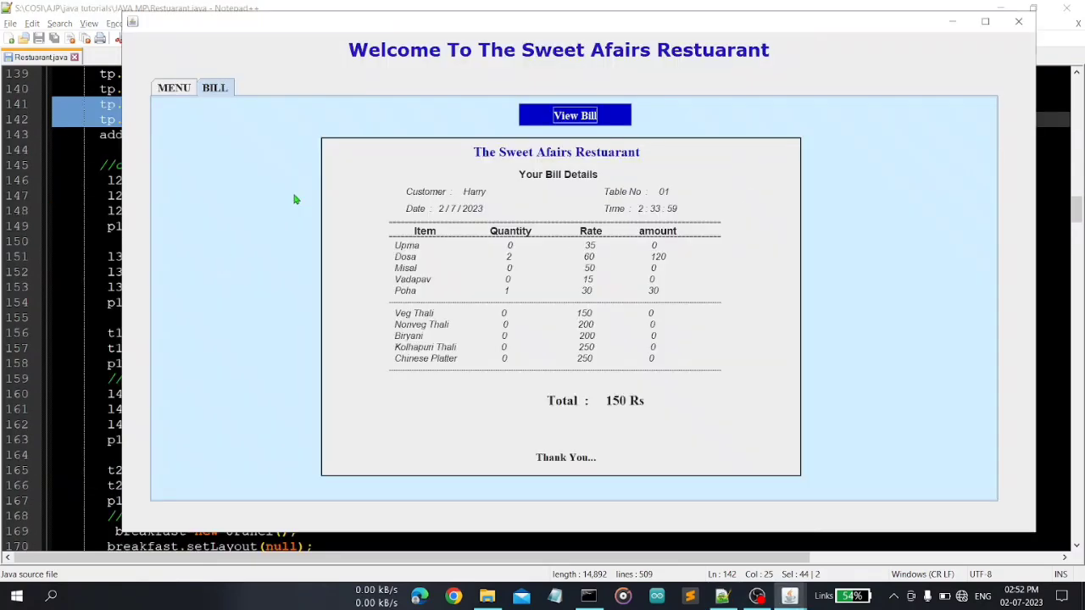
{"action": "left_click", "coordinate": [174, 87]}
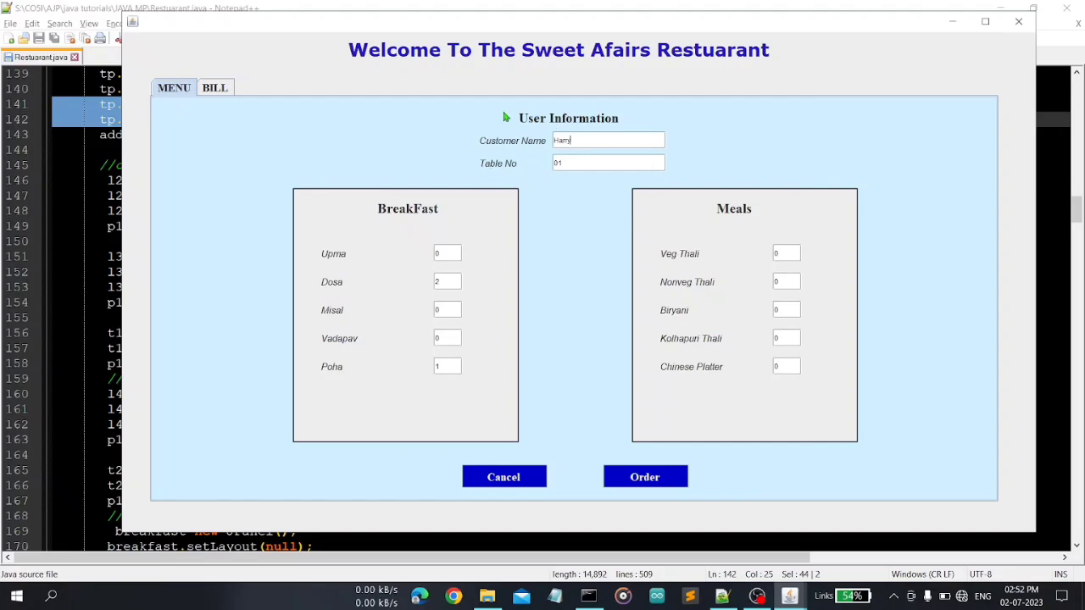
{"action": "mouse_move", "coordinate": [372, 267]}
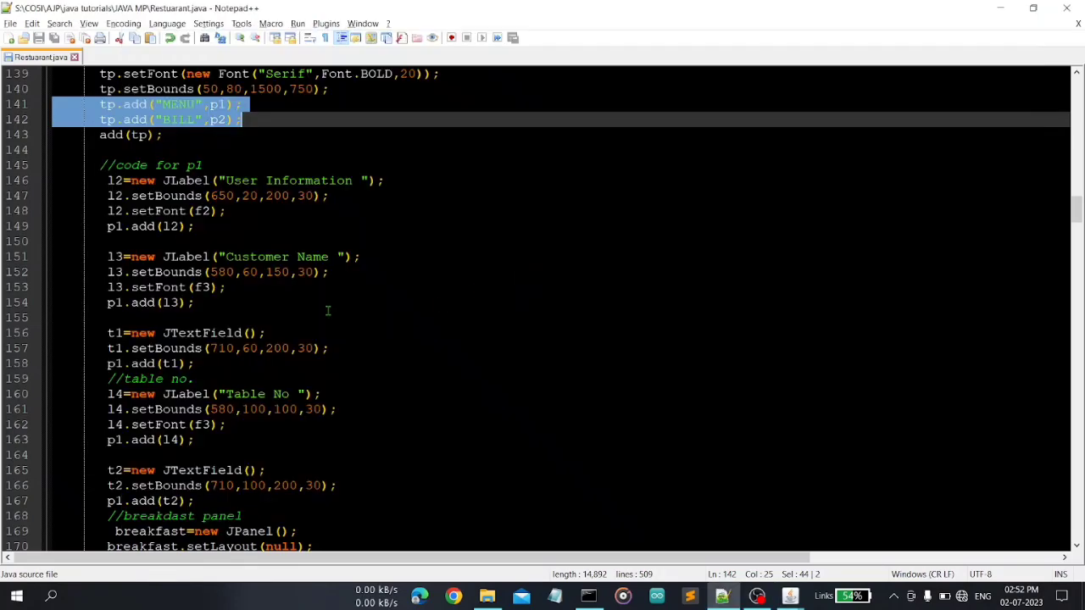
Step: Scroll down to the drinks panel section and clear its marked comment
{"action": "scroll", "scroll_direction": "down", "scroll_amount": 3}
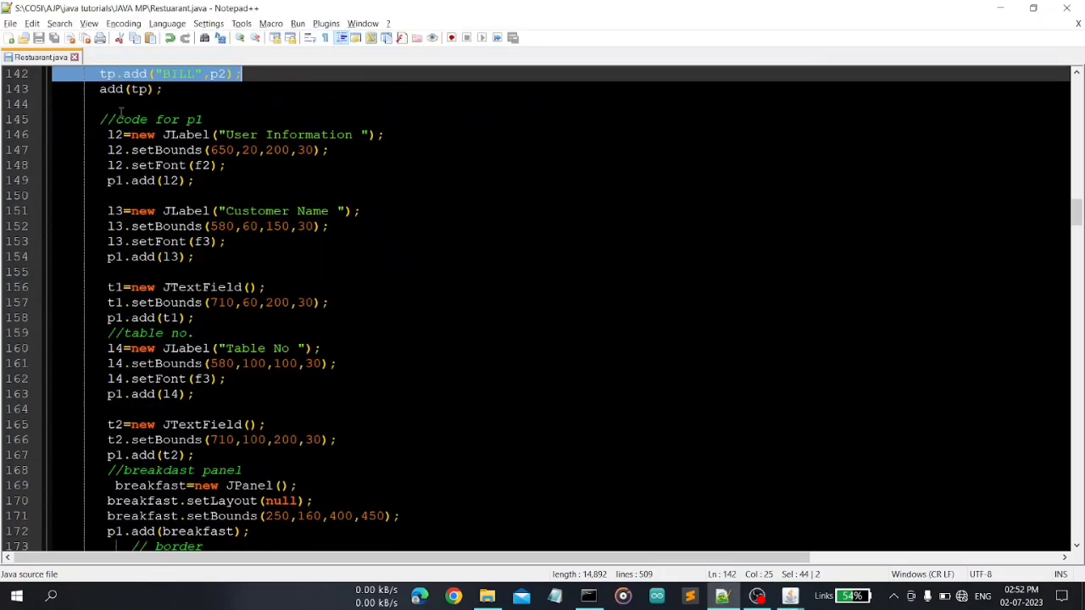
{"action": "scroll", "scroll_direction": "down", "scroll_amount": 3}
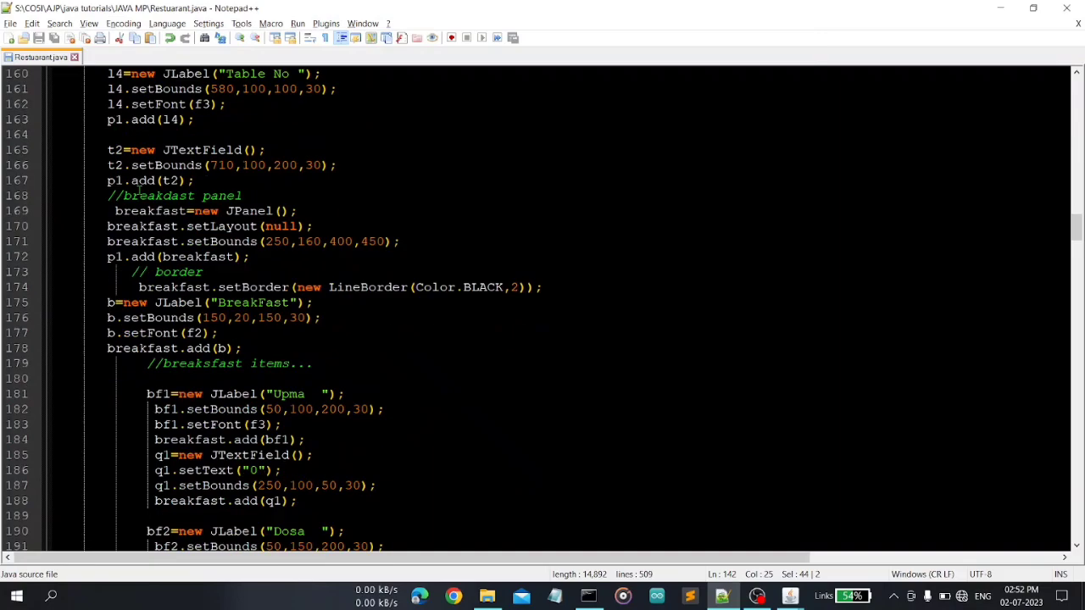
{"action": "scroll", "scroll_direction": "down", "scroll_amount": 3}
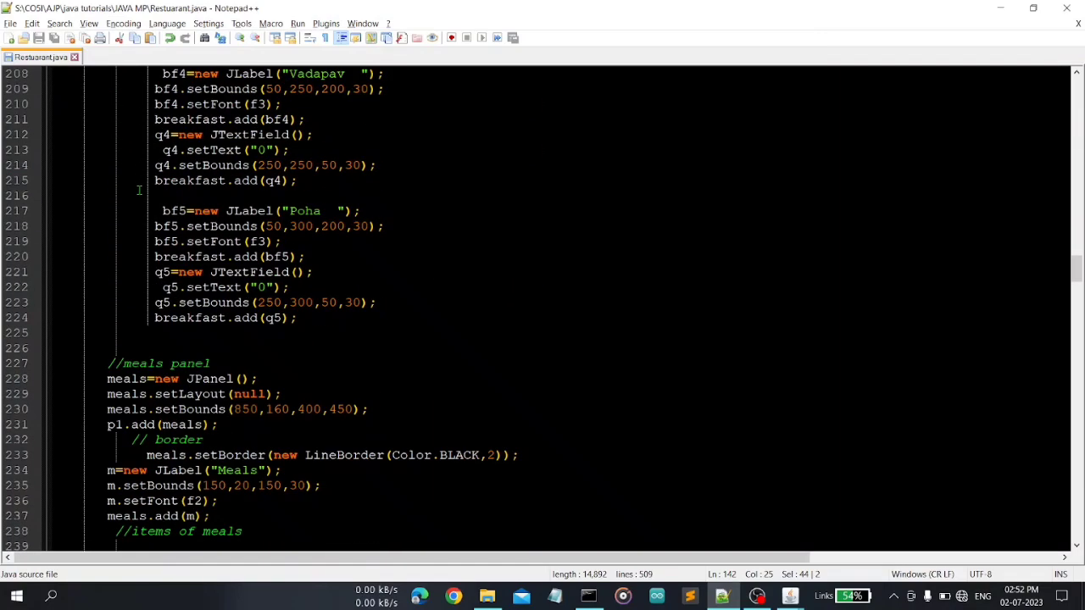
{"action": "scroll", "scroll_direction": "down", "scroll_amount": 3}
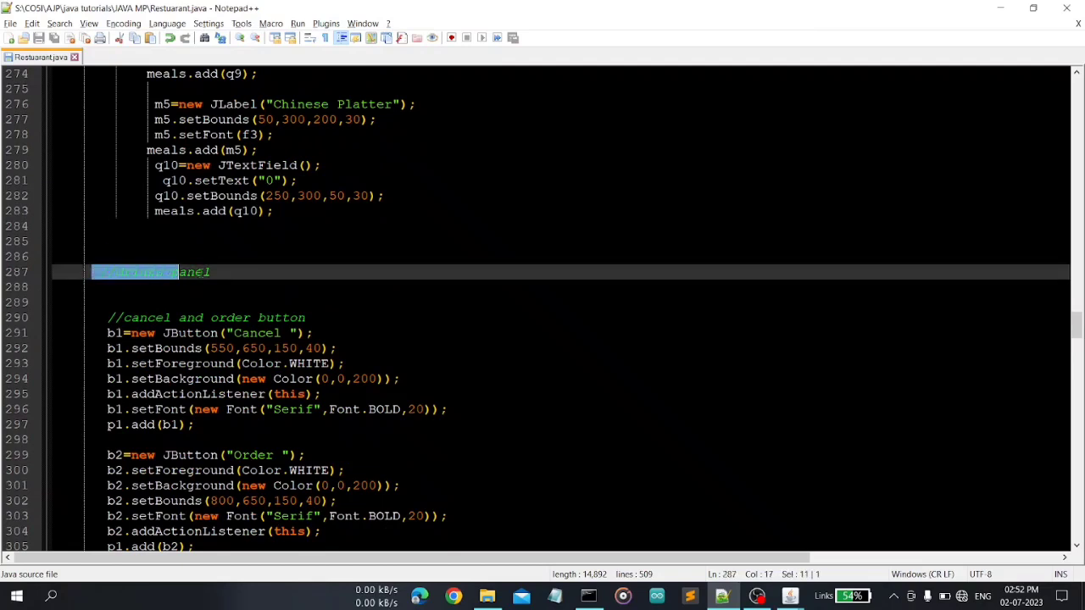
{"action": "left_click", "coordinate": [271, 271]}
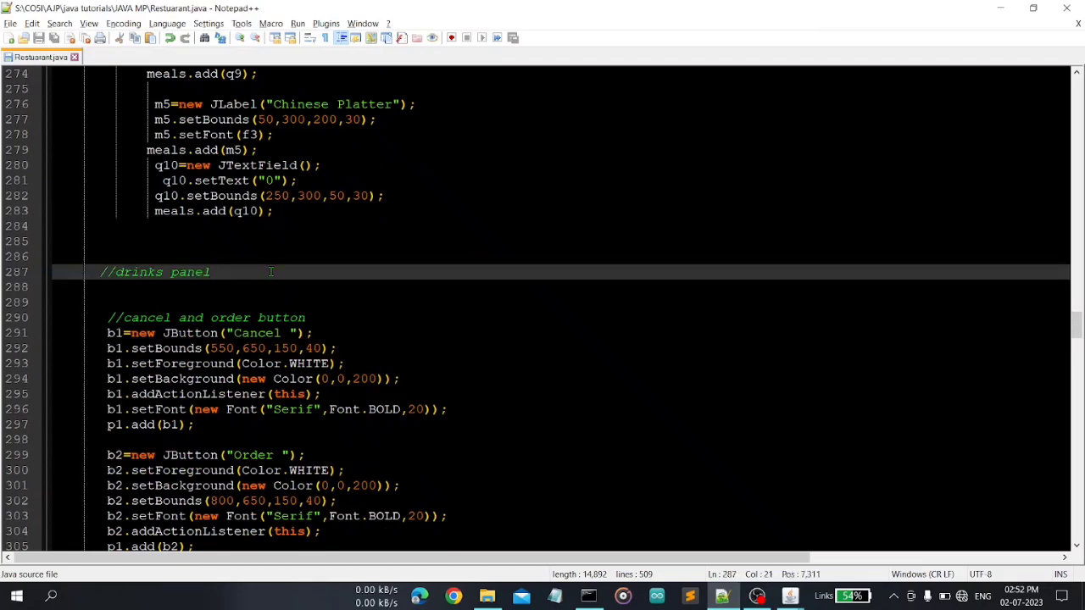
{"action": "left_click", "coordinate": [210, 271]}
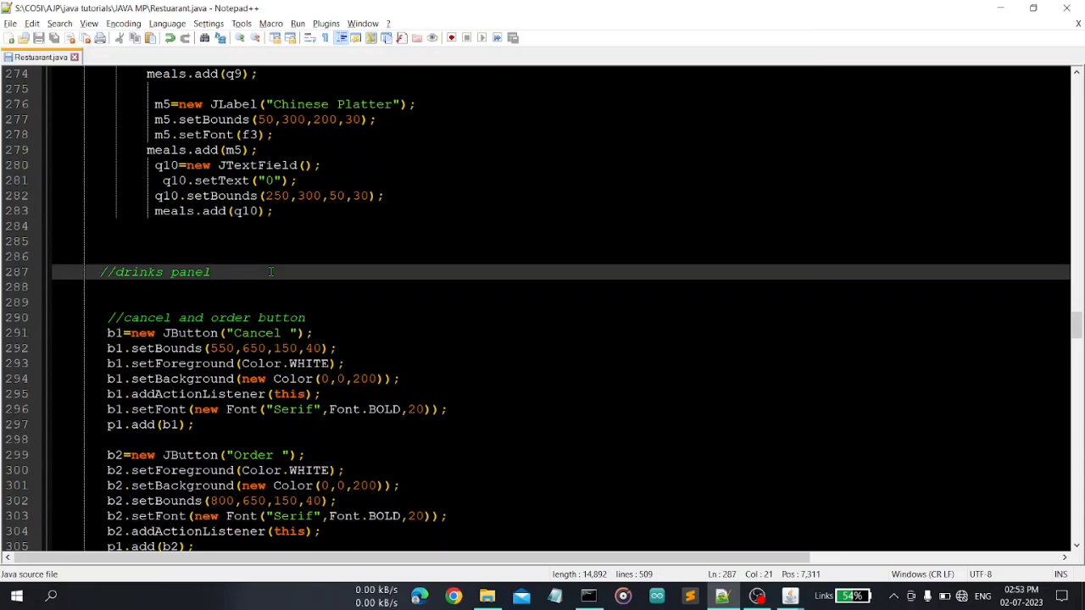
Step: Reach the '//cancel and order button' code and highlight every use of b1
{"action": "scroll", "scroll_direction": "down", "scroll_amount": 3}
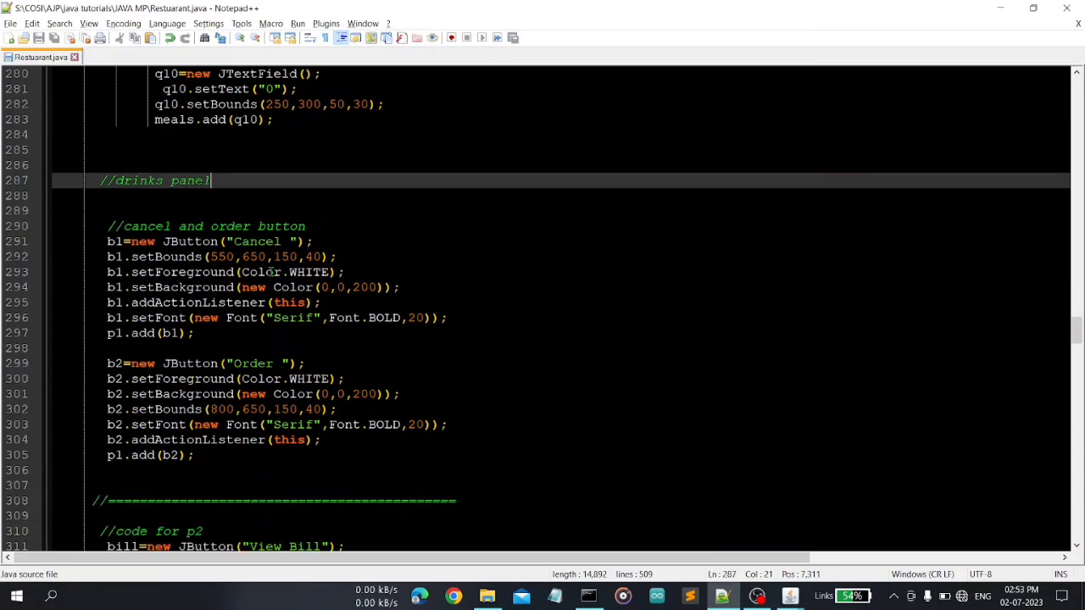
{"action": "scroll", "scroll_direction": "down", "scroll_amount": 3}
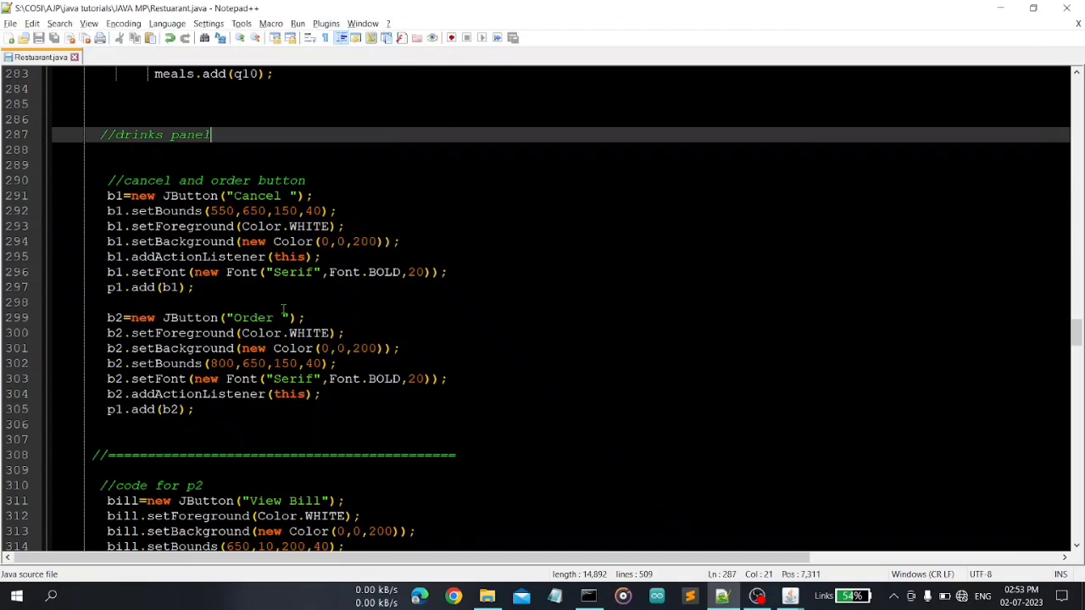
{"action": "scroll", "scroll_direction": "down", "scroll_amount": 3}
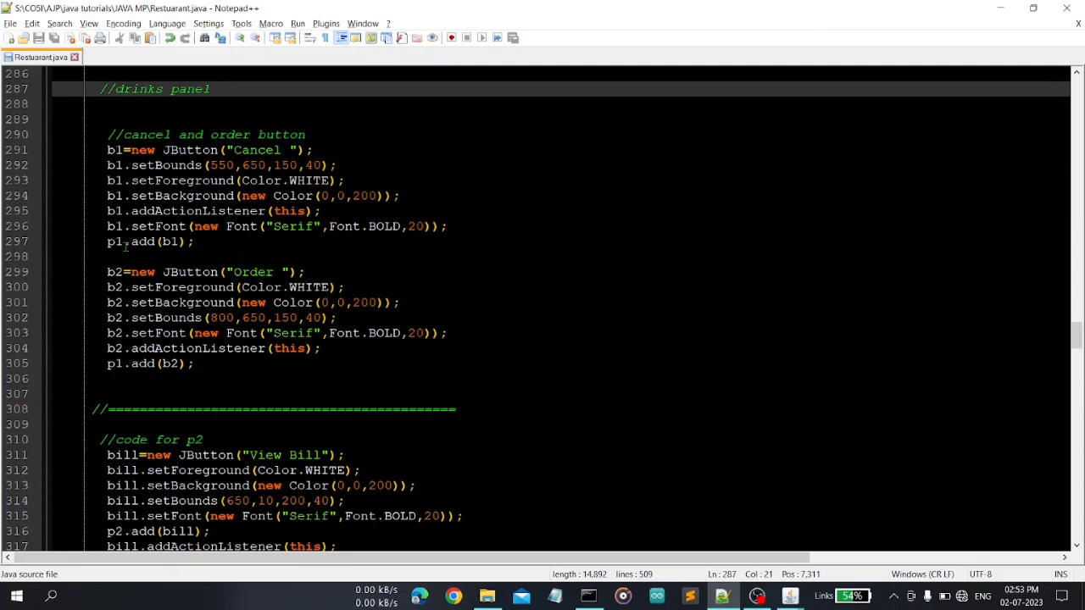
{"action": "double_click", "coordinate": [171, 241]}
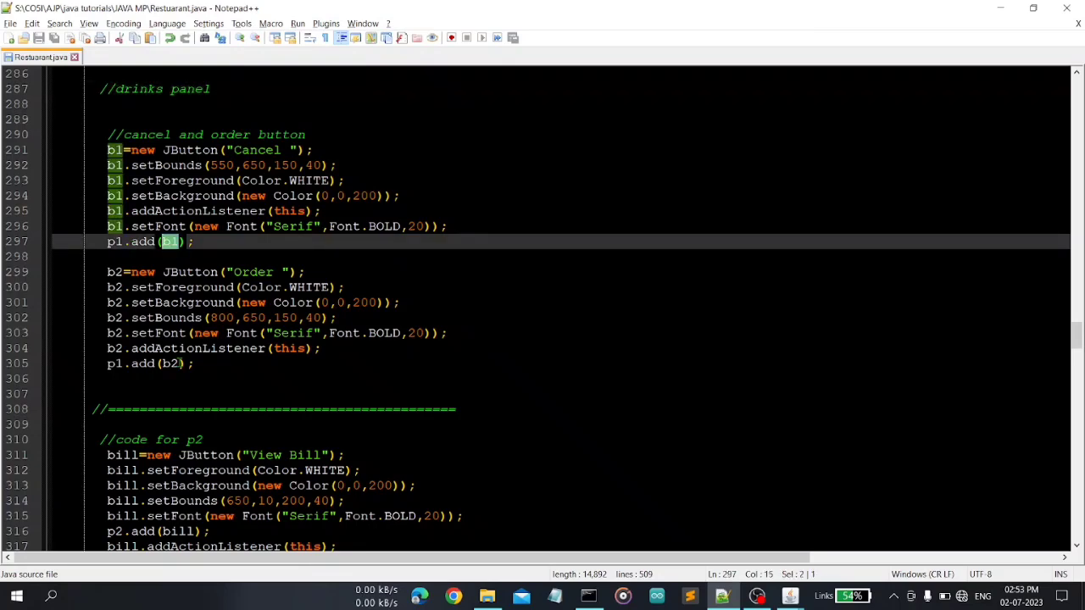
{"action": "scroll", "scroll_direction": "down", "scroll_amount": 3}
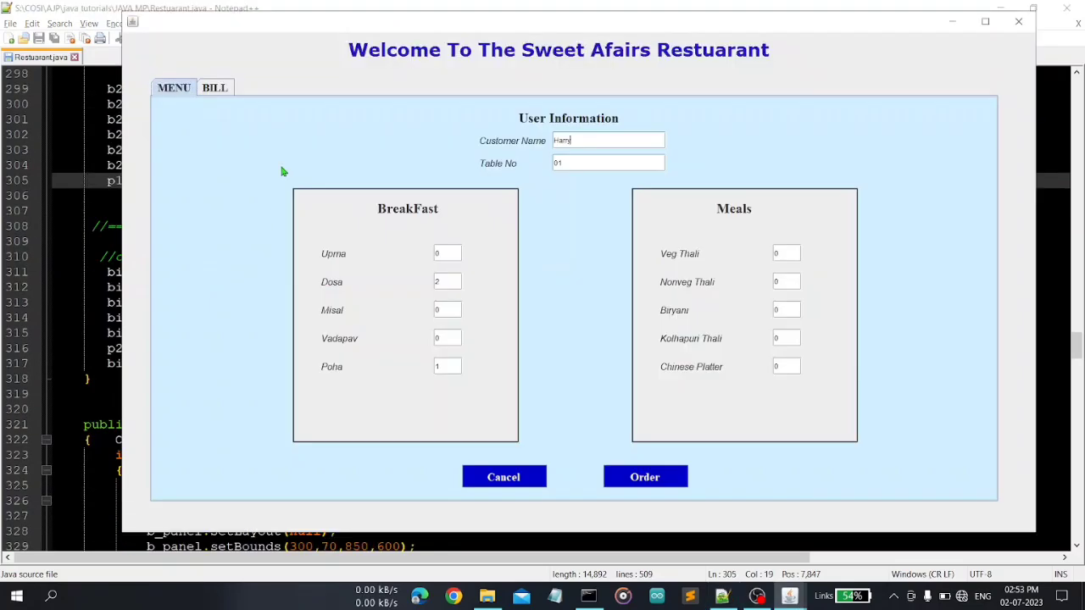
Step: Show Harry's table 01 bill of 150 Rs on the BILL tab
{"action": "left_click", "coordinate": [215, 87]}
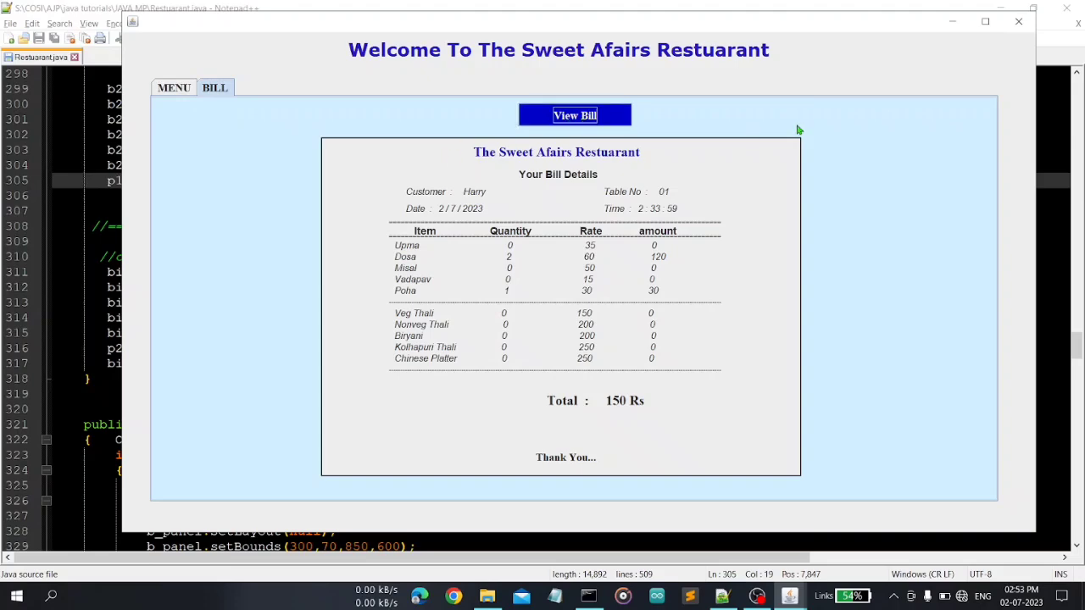
{"action": "mouse_move", "coordinate": [609, 469]}
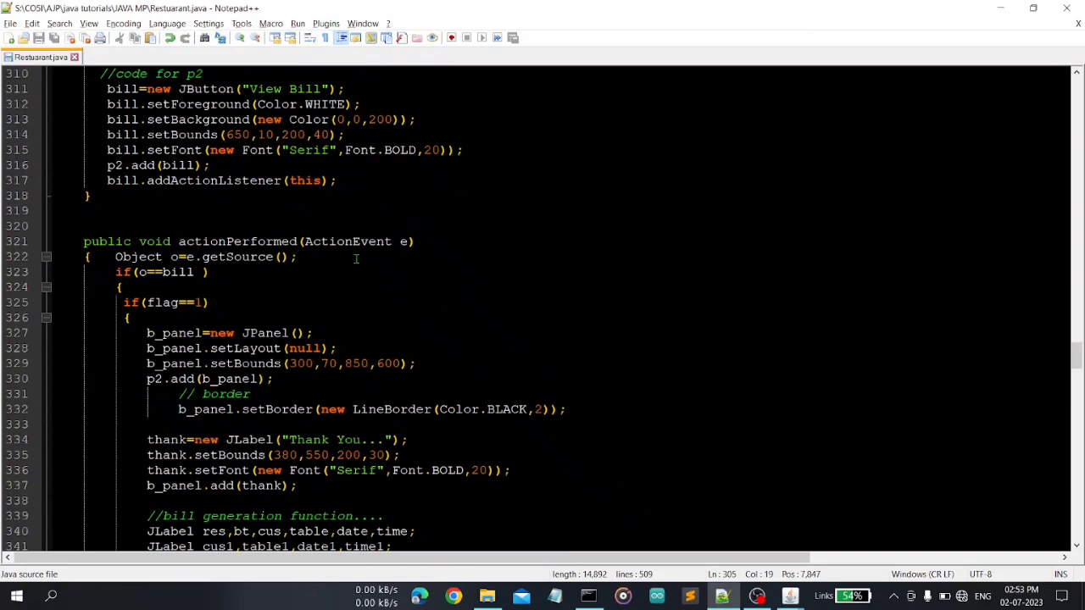
Step: Scroll through actionPerformed, then back up to the HomePage class declaration near line 95
{"action": "scroll", "scroll_direction": "down", "scroll_amount": 3}
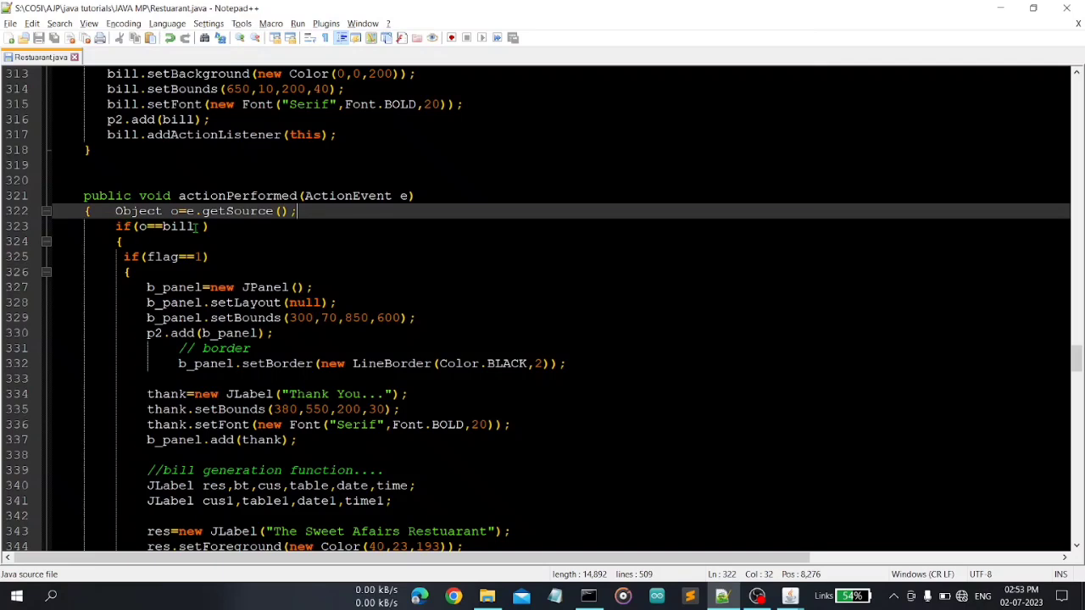
{"action": "scroll", "scroll_direction": "down", "scroll_amount": 3}
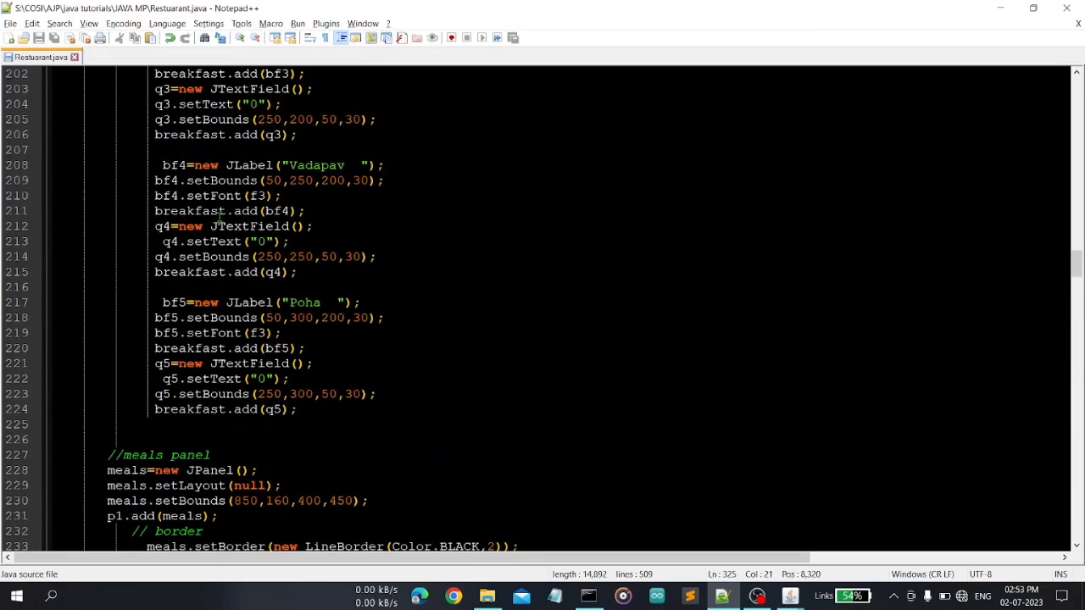
{"action": "scroll", "scroll_direction": "up", "scroll_amount": 3}
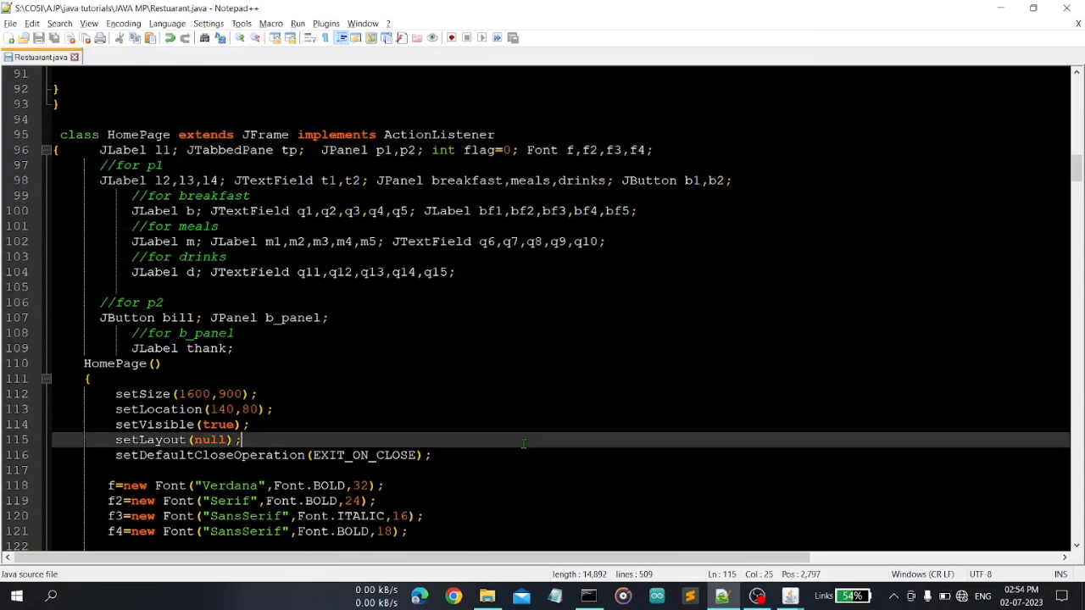
Step: Scroll through the bill labels and per-item price calculations below actionPerformed
{"action": "scroll", "scroll_direction": "down", "scroll_amount": 3}
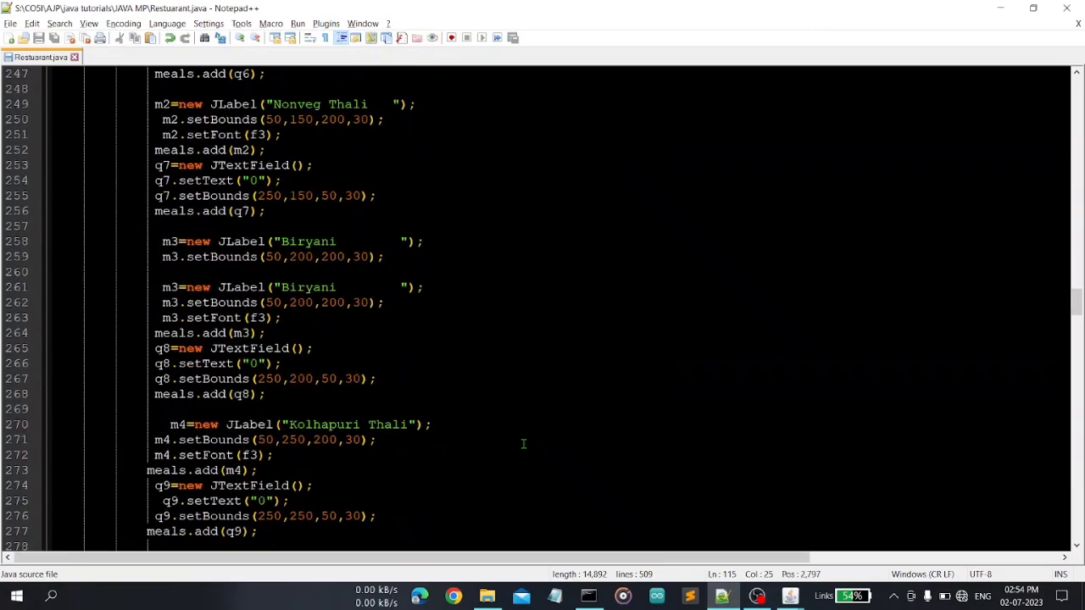
{"action": "scroll", "scroll_direction": "down", "scroll_amount": 3}
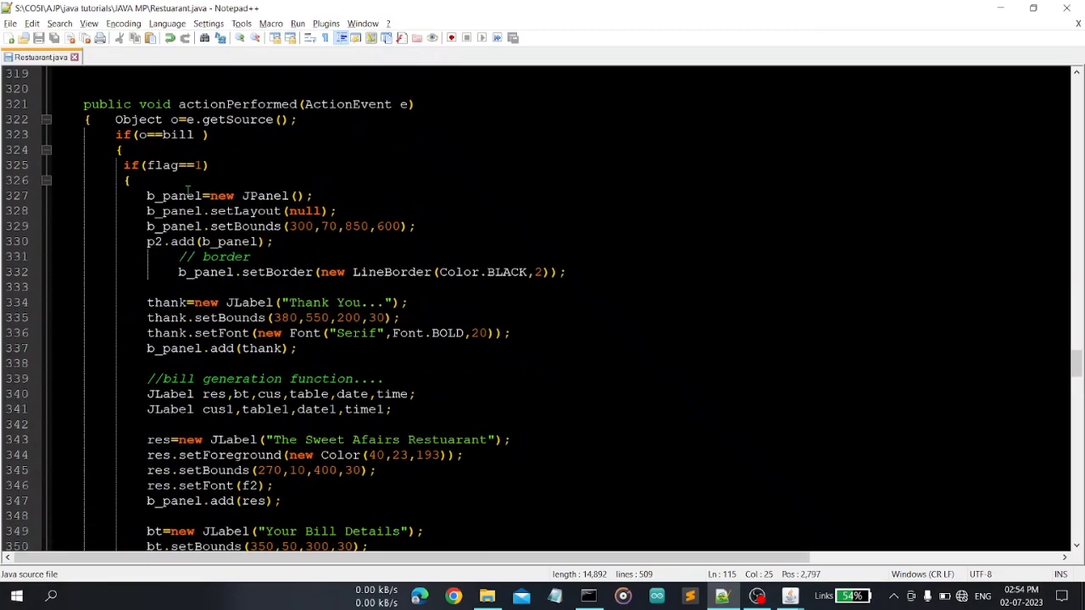
{"action": "scroll", "scroll_direction": "down", "scroll_amount": 3}
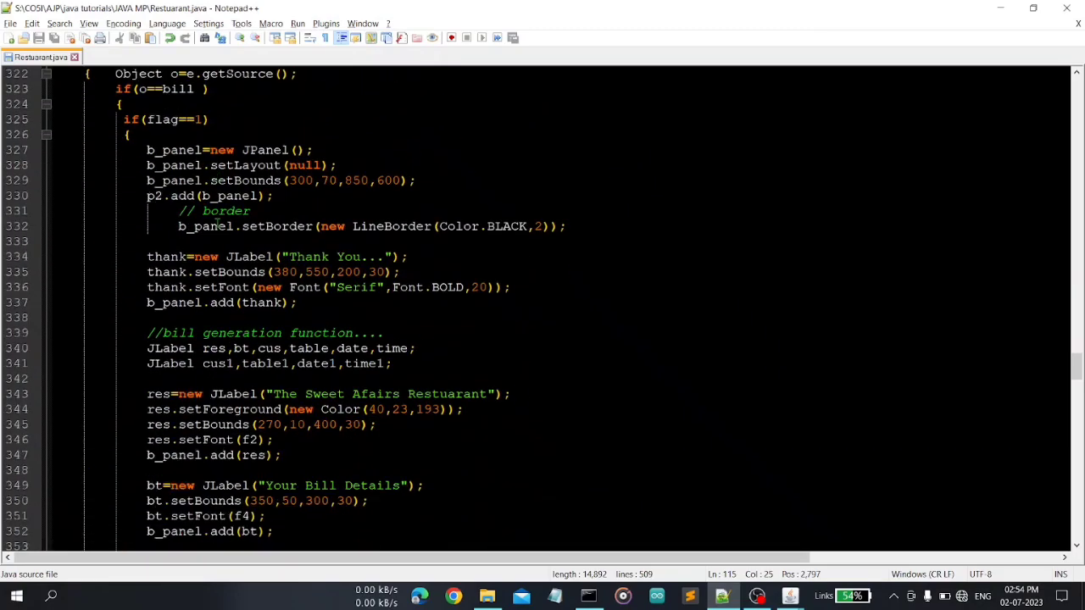
{"action": "left_click", "coordinate": [575, 115]}
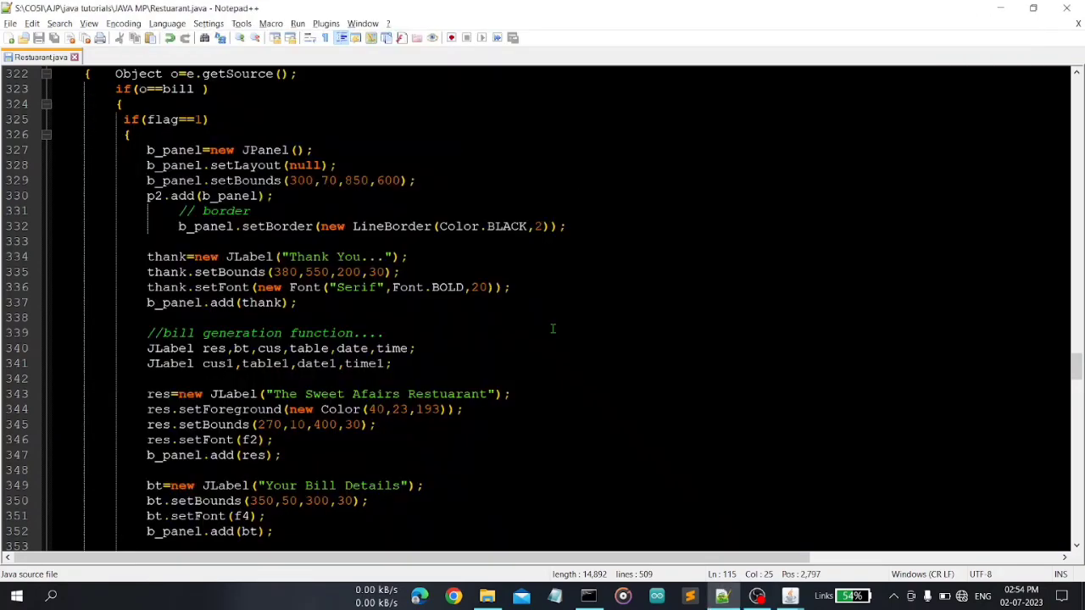
{"action": "scroll", "scroll_direction": "down", "scroll_amount": 3}
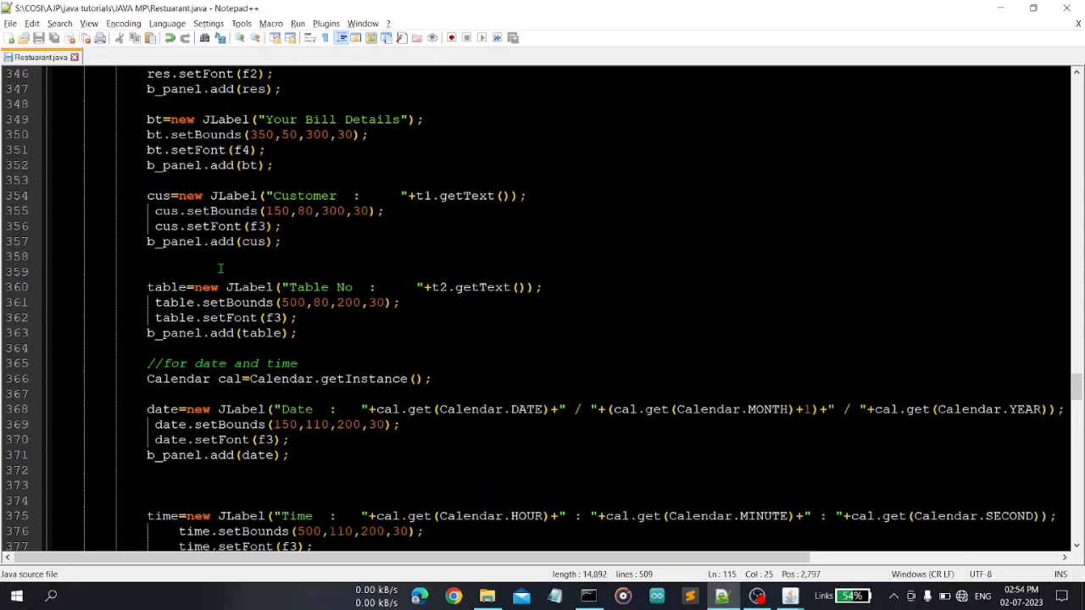
{"action": "scroll", "scroll_direction": "down", "scroll_amount": 3}
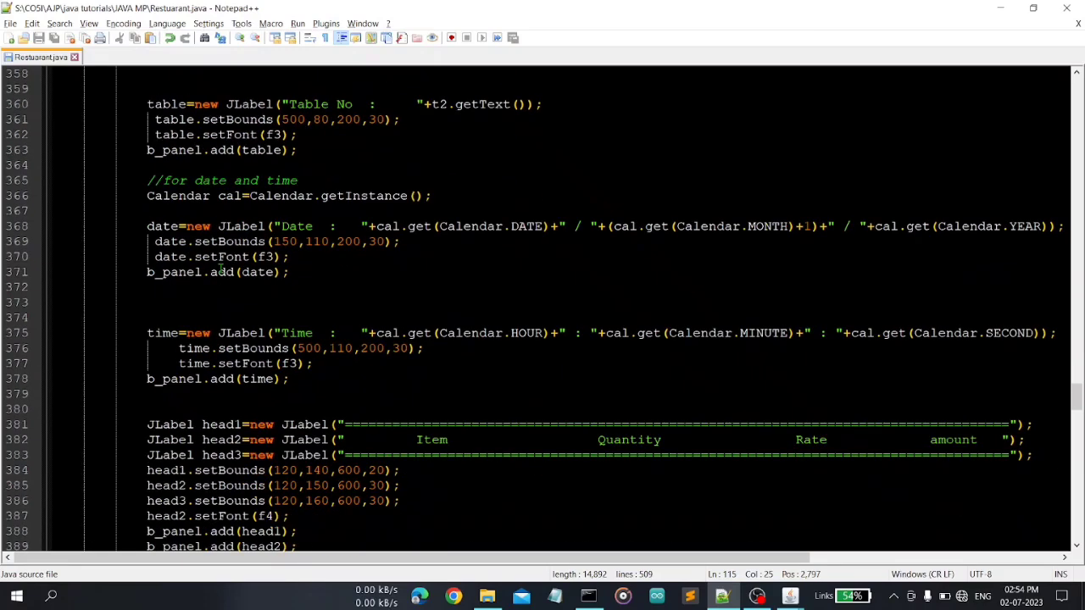
Step: Continue down to the total sum and the else-if (o==b2) order-confirmation branch
{"action": "scroll", "scroll_direction": "down", "scroll_amount": 3}
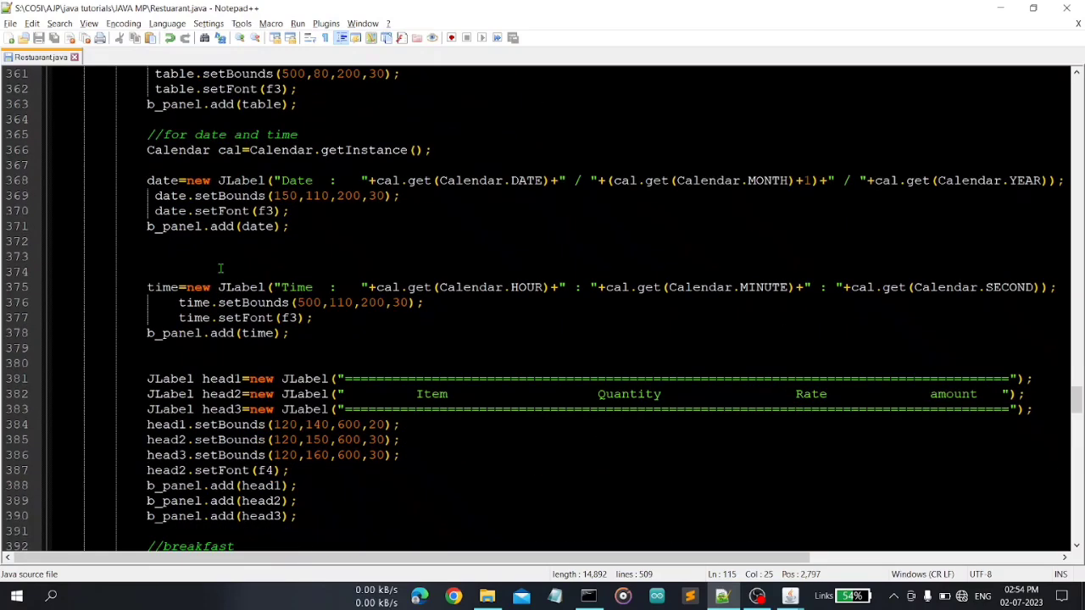
{"action": "scroll", "scroll_direction": "down", "scroll_amount": 3}
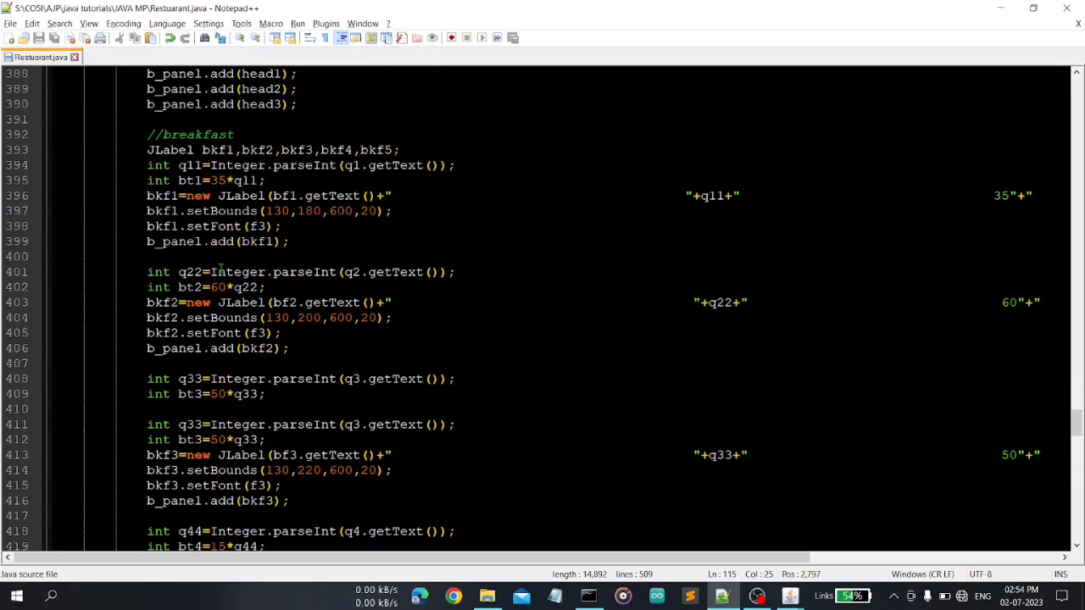
{"action": "scroll", "scroll_direction": "down", "scroll_amount": 3}
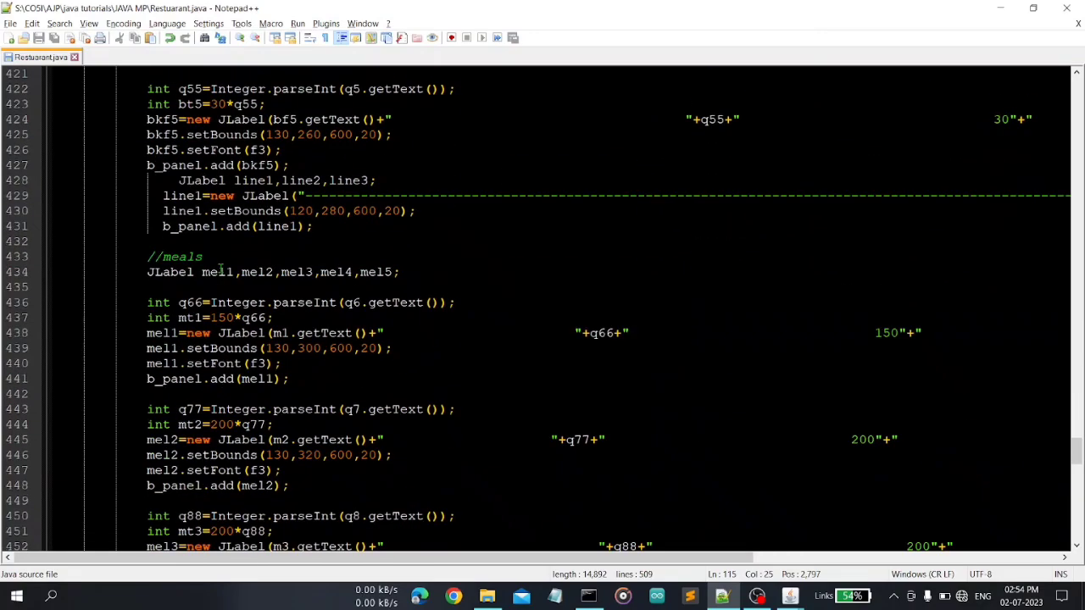
{"action": "scroll", "scroll_direction": "down", "scroll_amount": 3}
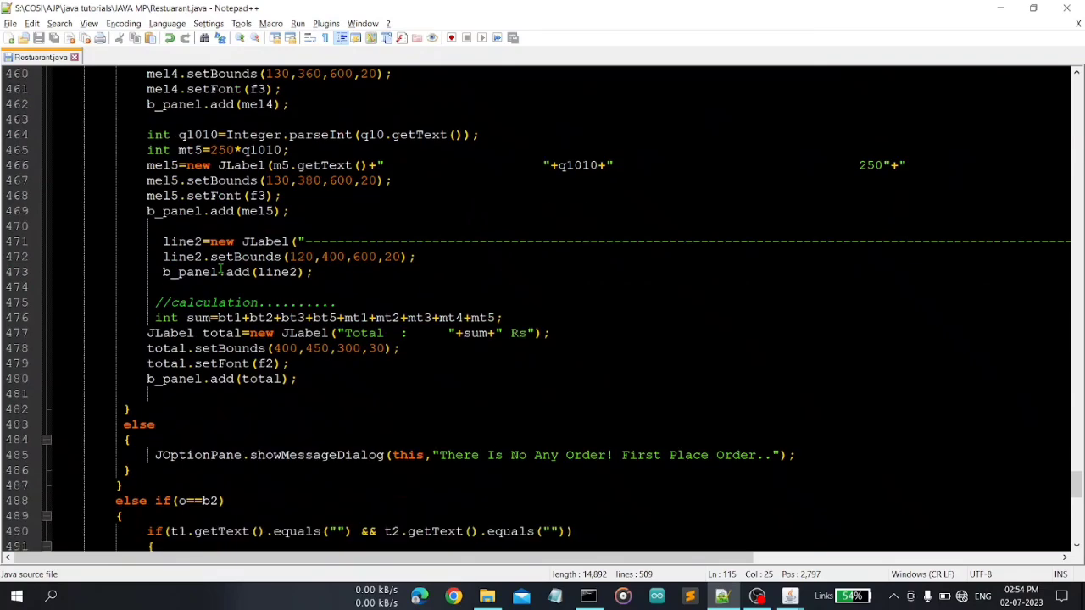
{"action": "scroll", "scroll_direction": "down", "scroll_amount": 3}
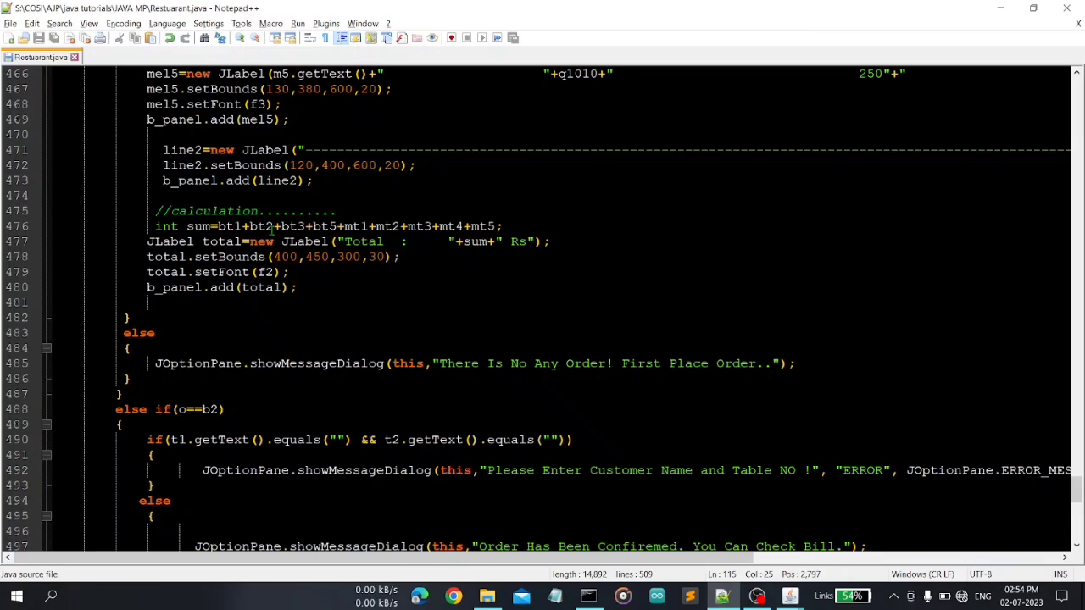
{"action": "scroll", "scroll_direction": "down", "scroll_amount": 3}
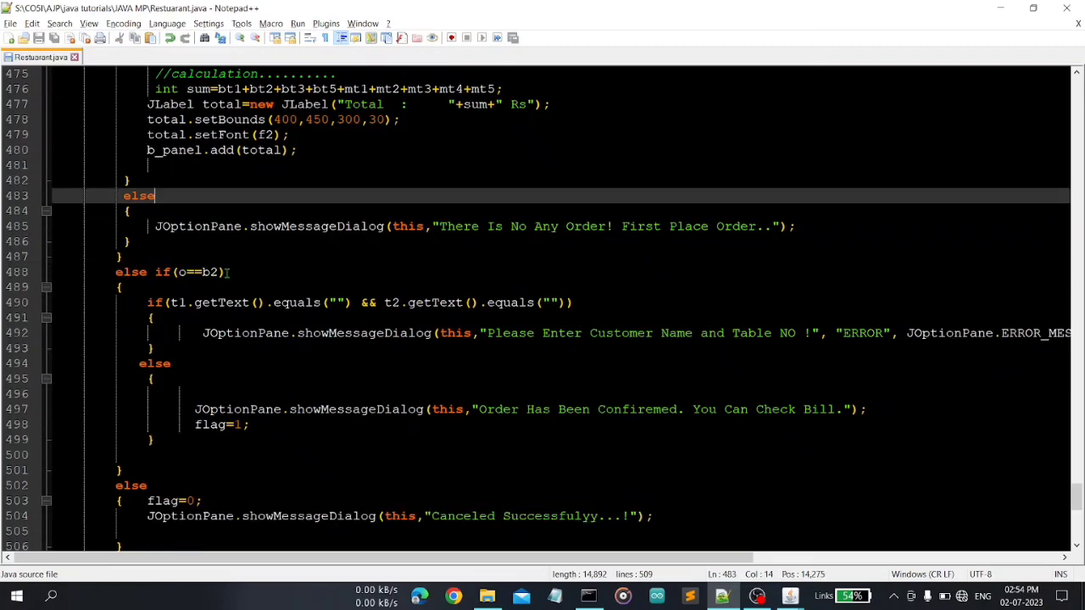
Step: Highlight the no-order message branch and the flag=0 reset in the final cancel block
{"action": "left_click", "coordinate": [227, 272]}
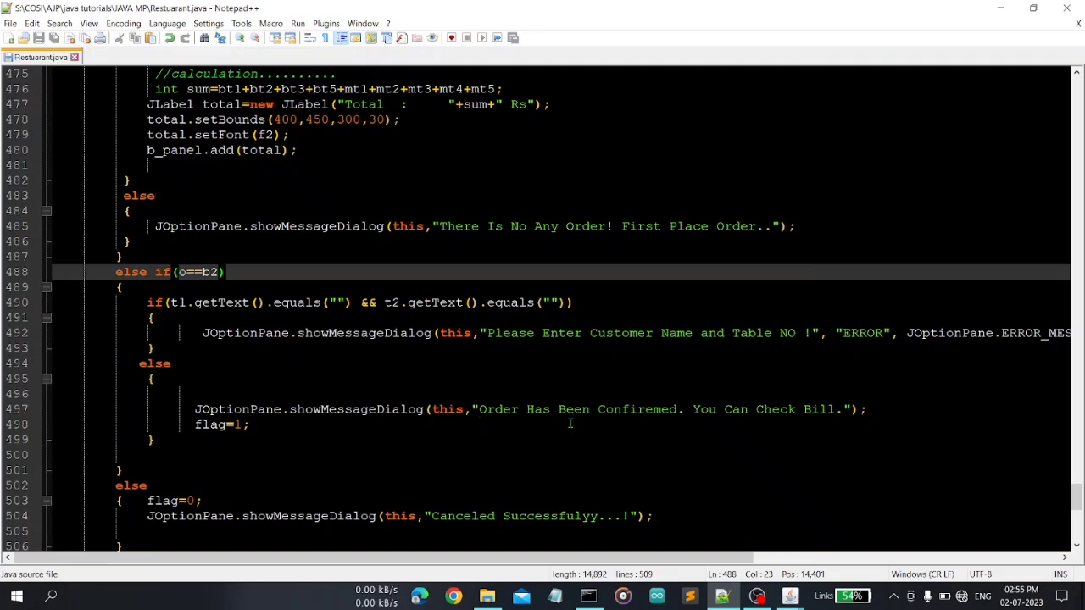
{"action": "mouse_move", "coordinate": [639, 423]}
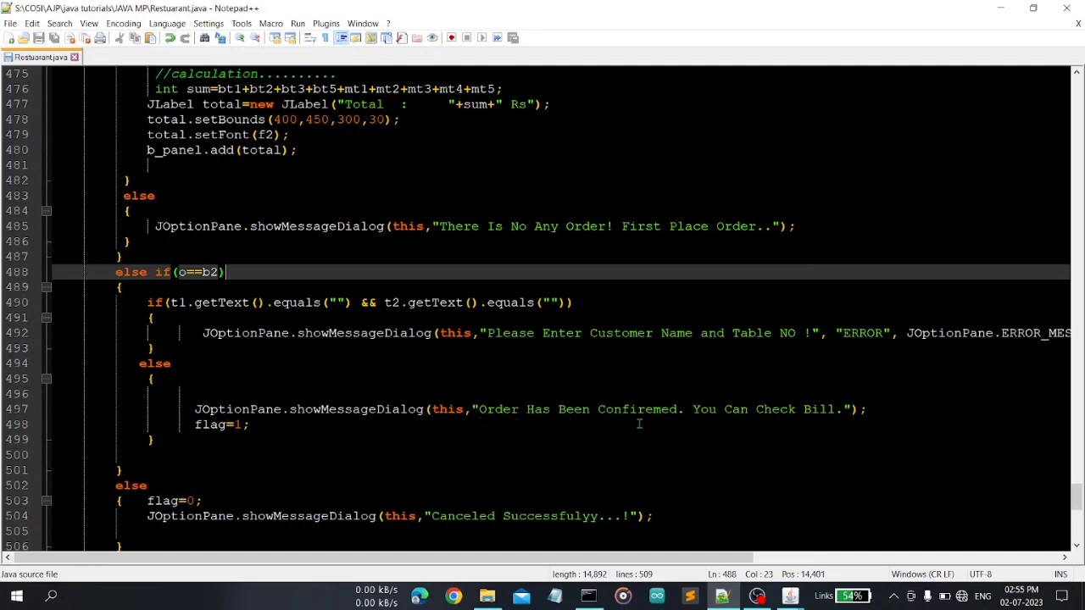
{"action": "scroll", "scroll_direction": "down", "scroll_amount": 3}
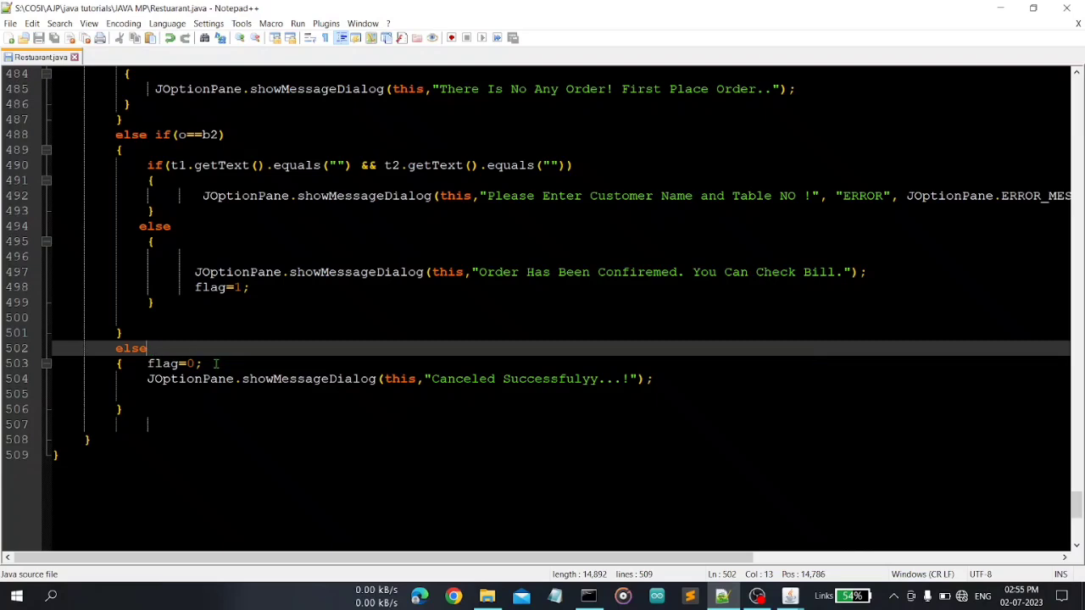
{"action": "double_click", "coordinate": [163, 364]}
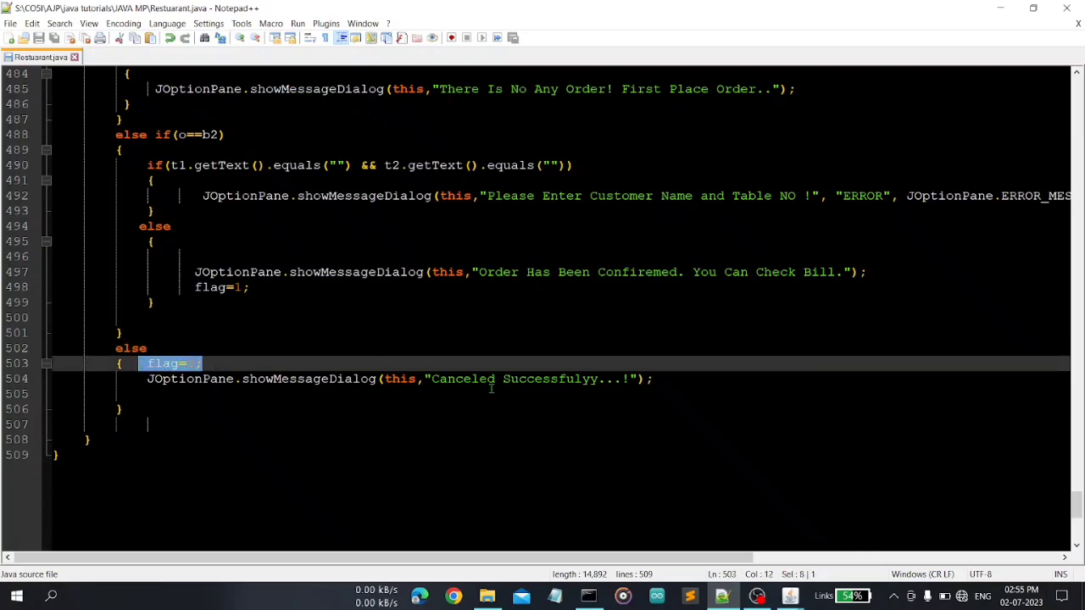